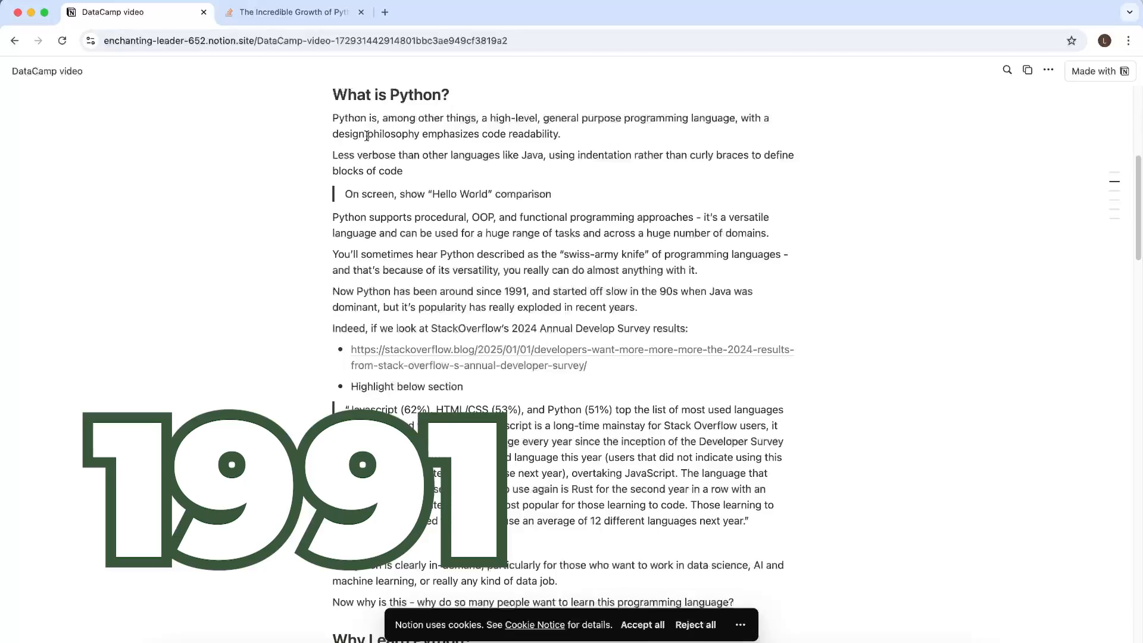
Bring the 'Growth of major programming languages' chart into view in the Python growth article
left_click(291, 12)
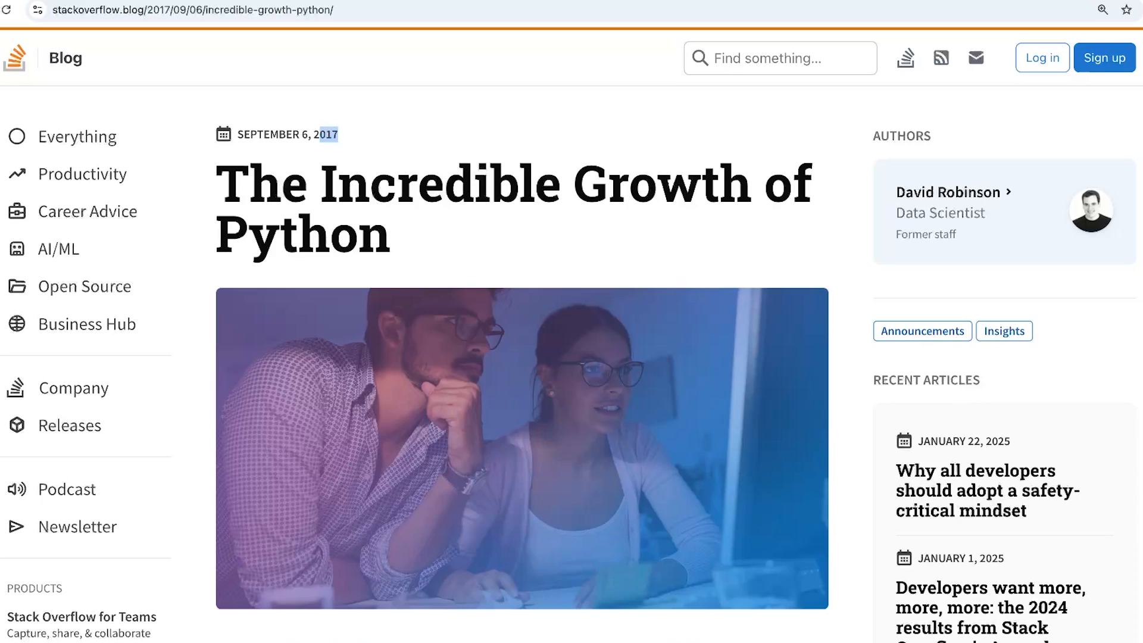
scroll("down", 3)
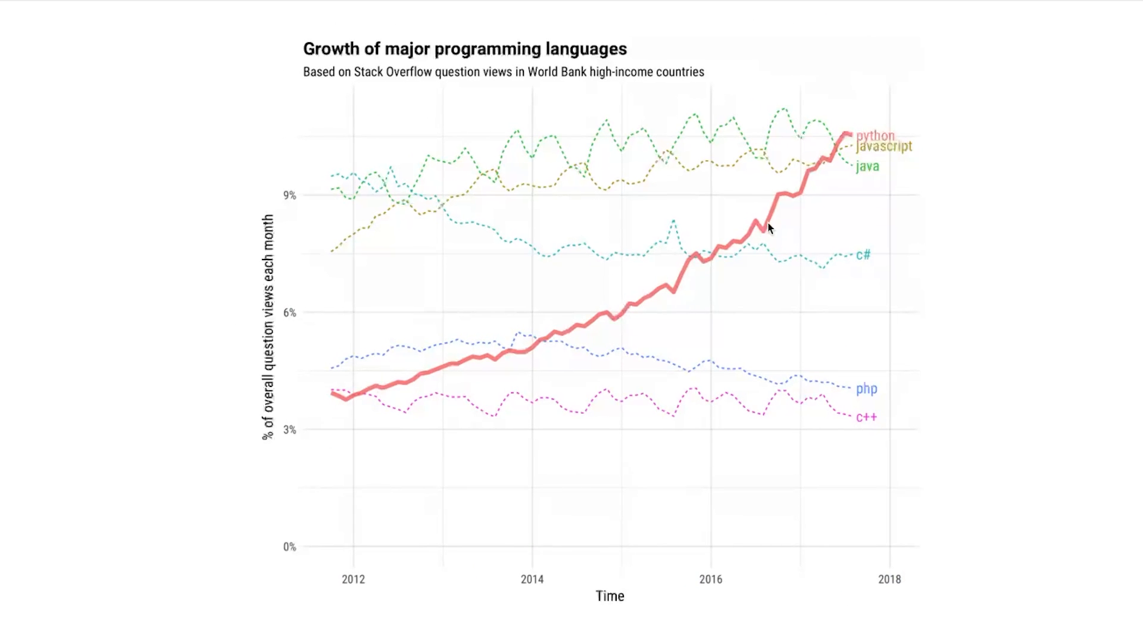
mouse_move(816, 170)
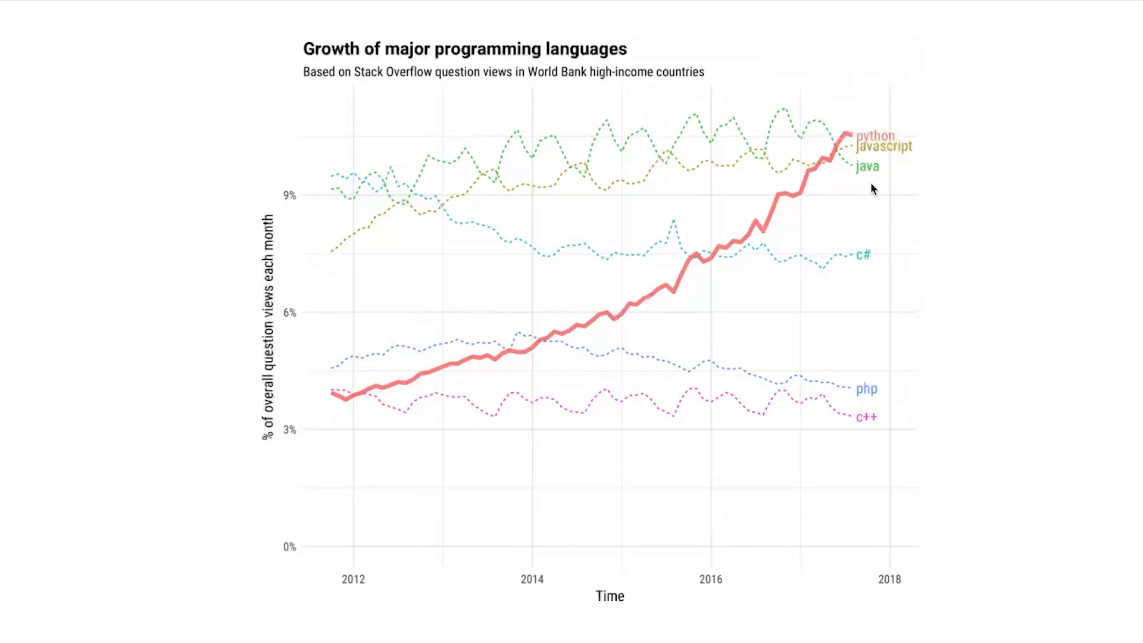
mouse_move(858, 429)
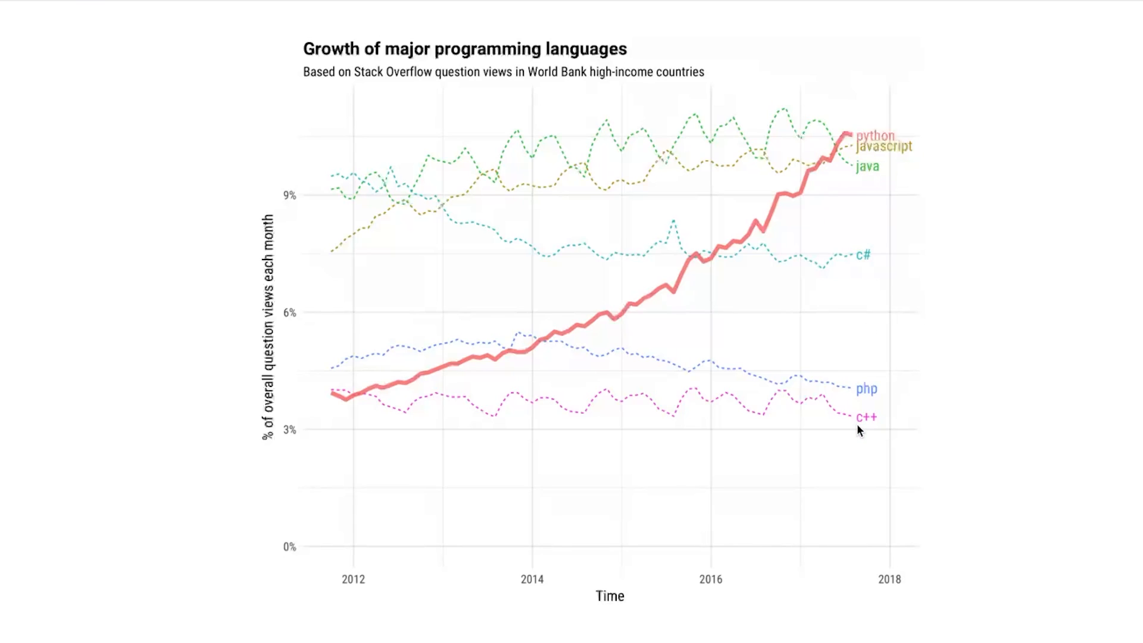
mouse_move(641, 319)
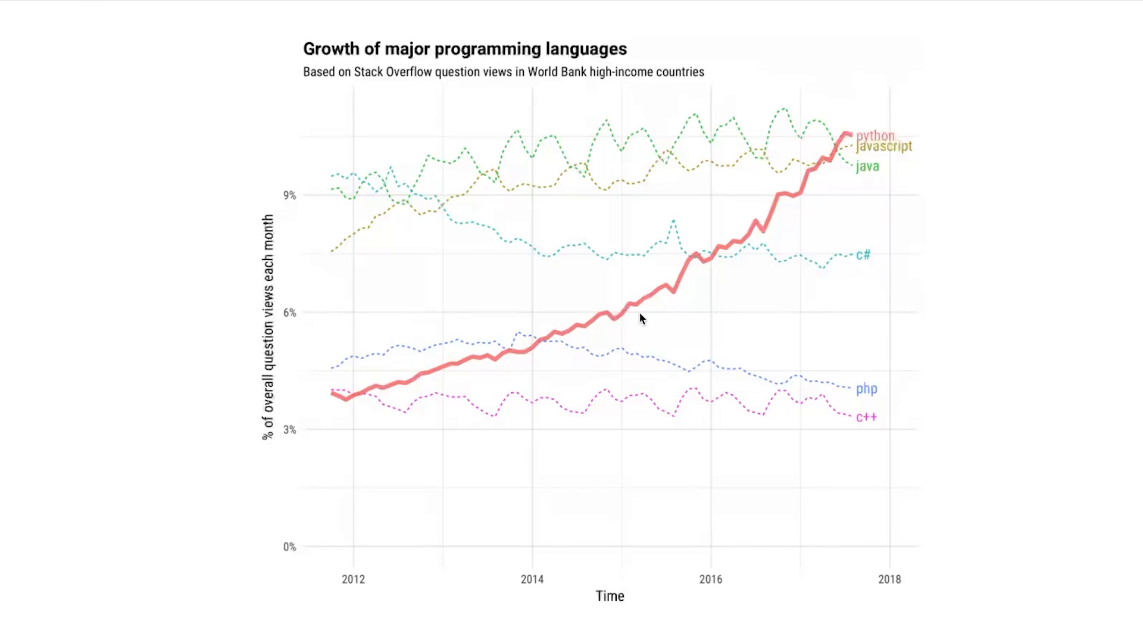
mouse_move(914, 401)
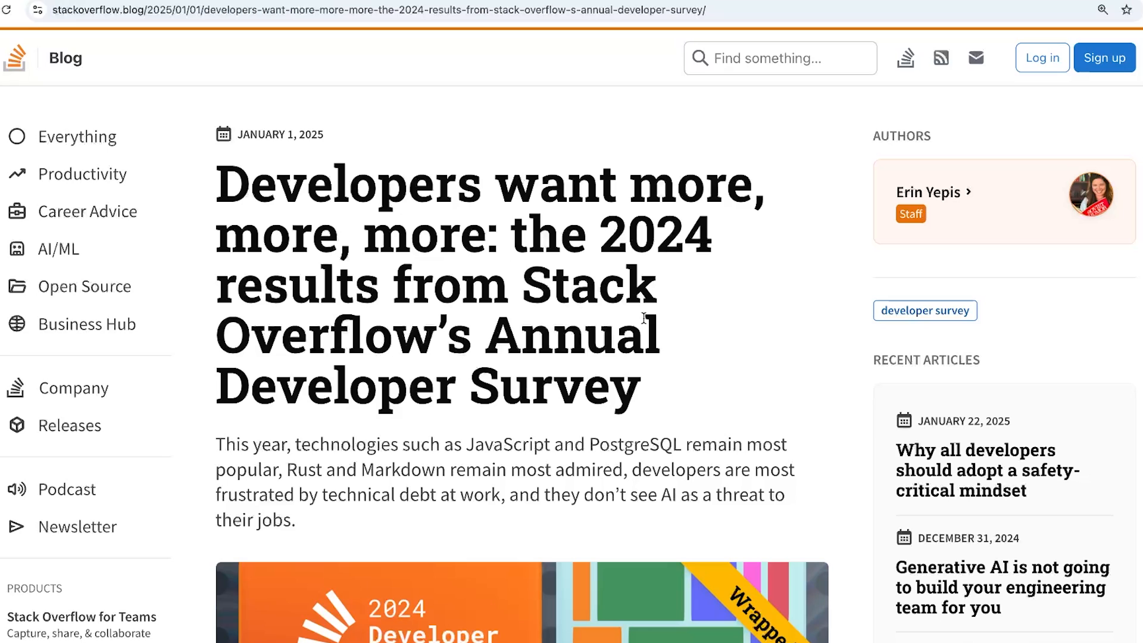
mouse_move(674, 393)
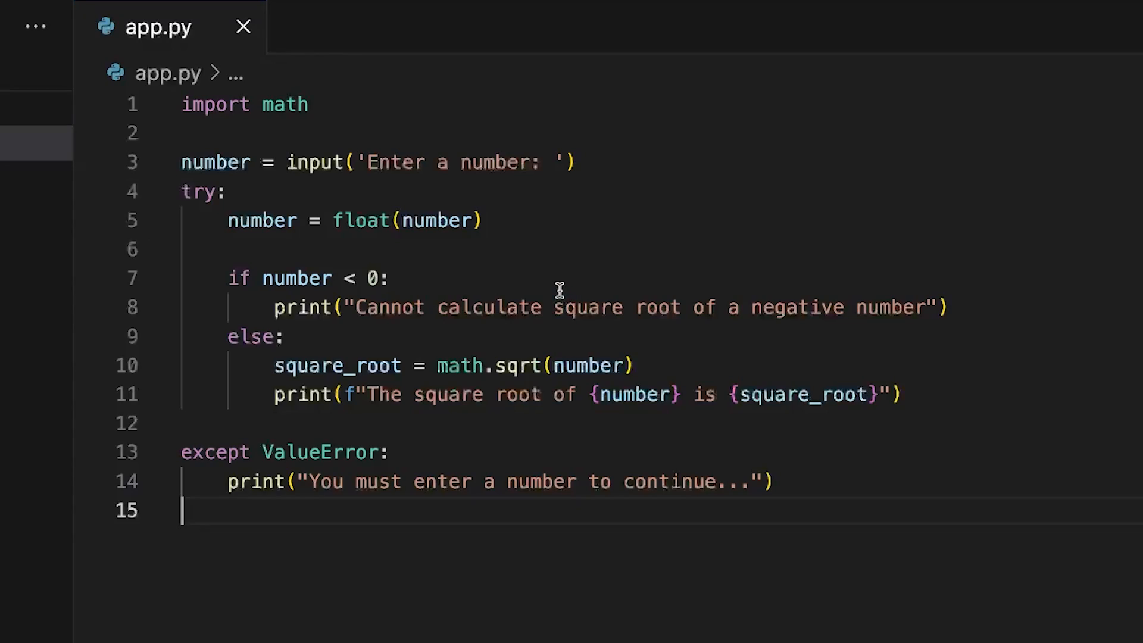
left_click(308, 105)
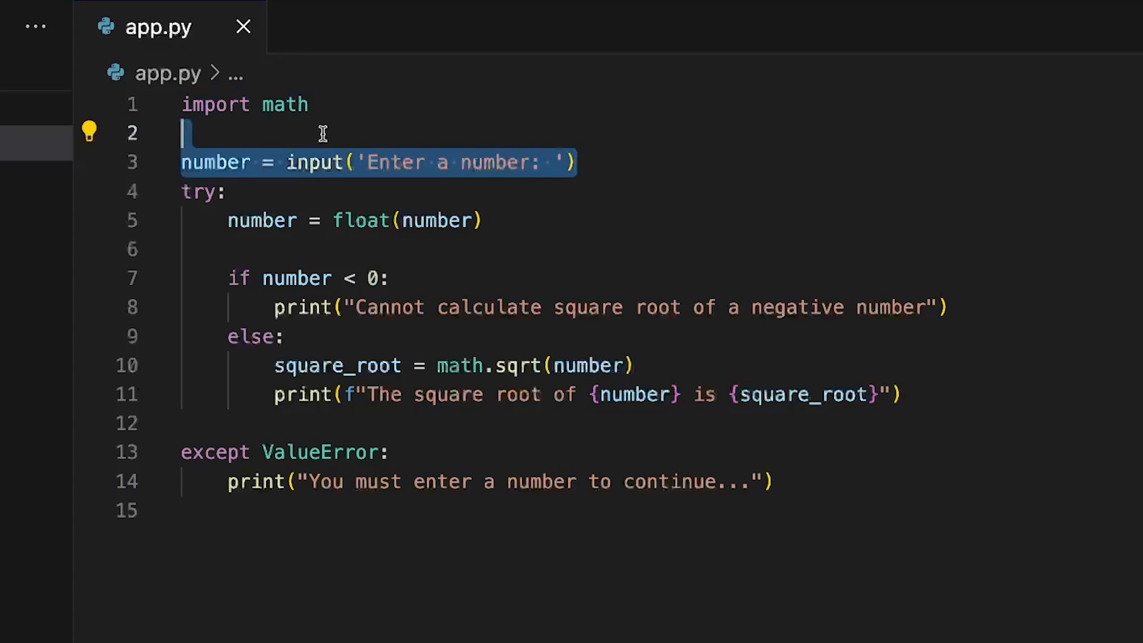
double_click(314, 162)
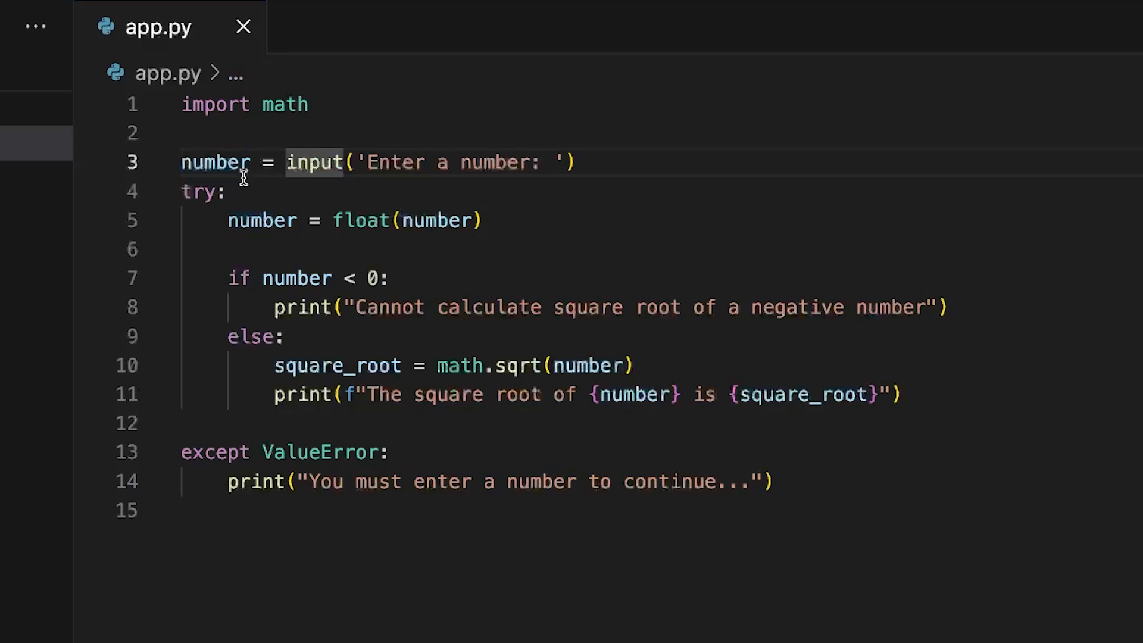
double_click(215, 162)
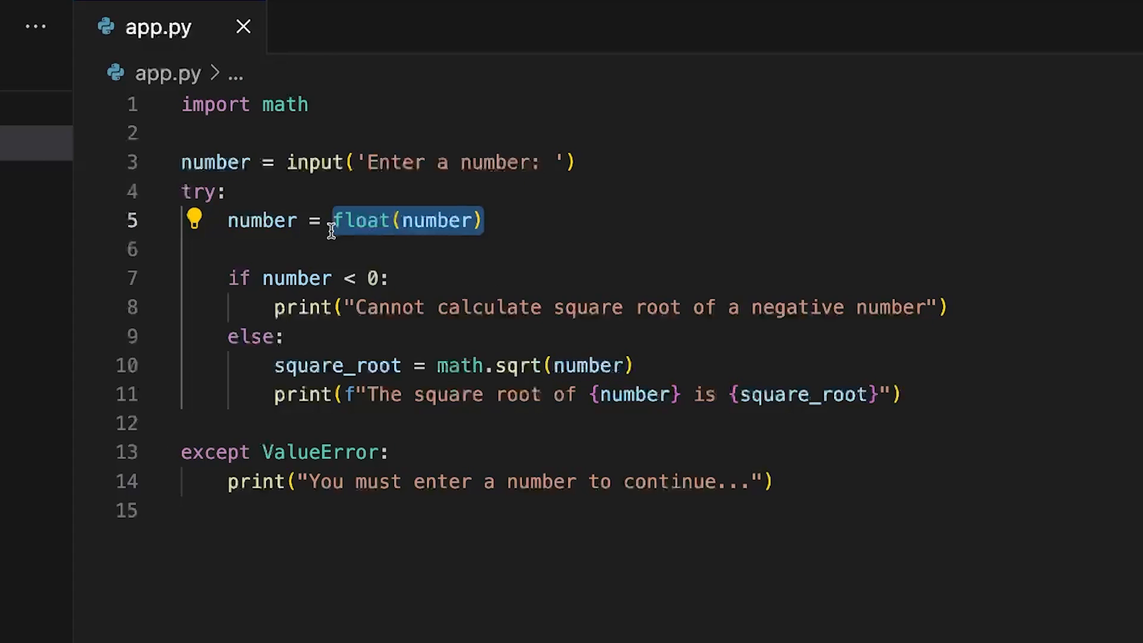
mouse_move(517, 342)
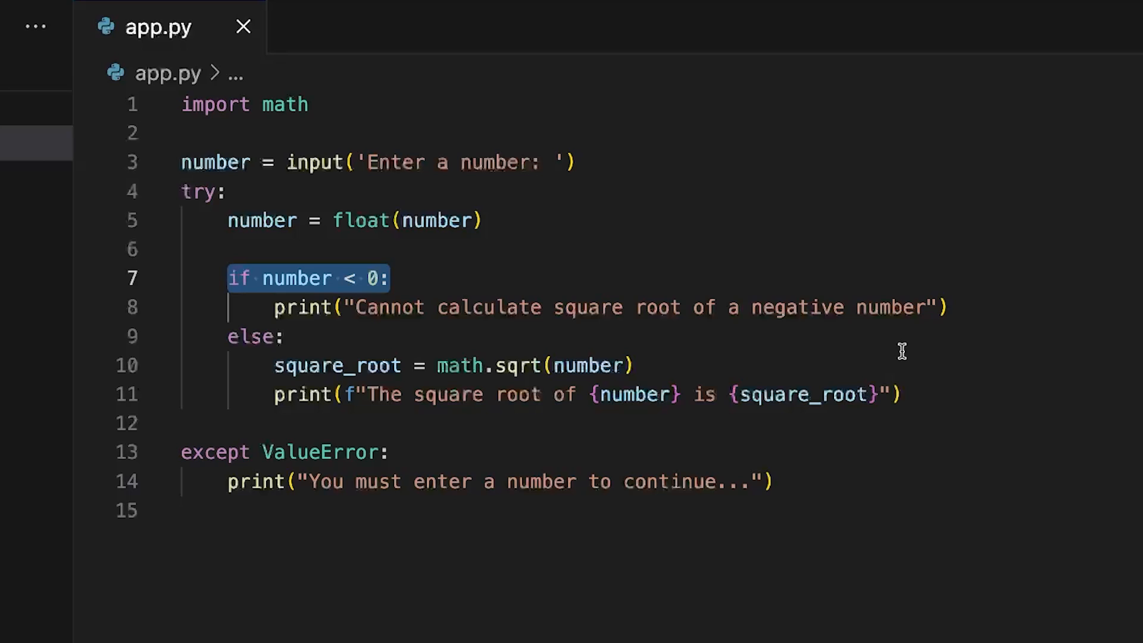
mouse_move(961, 307)
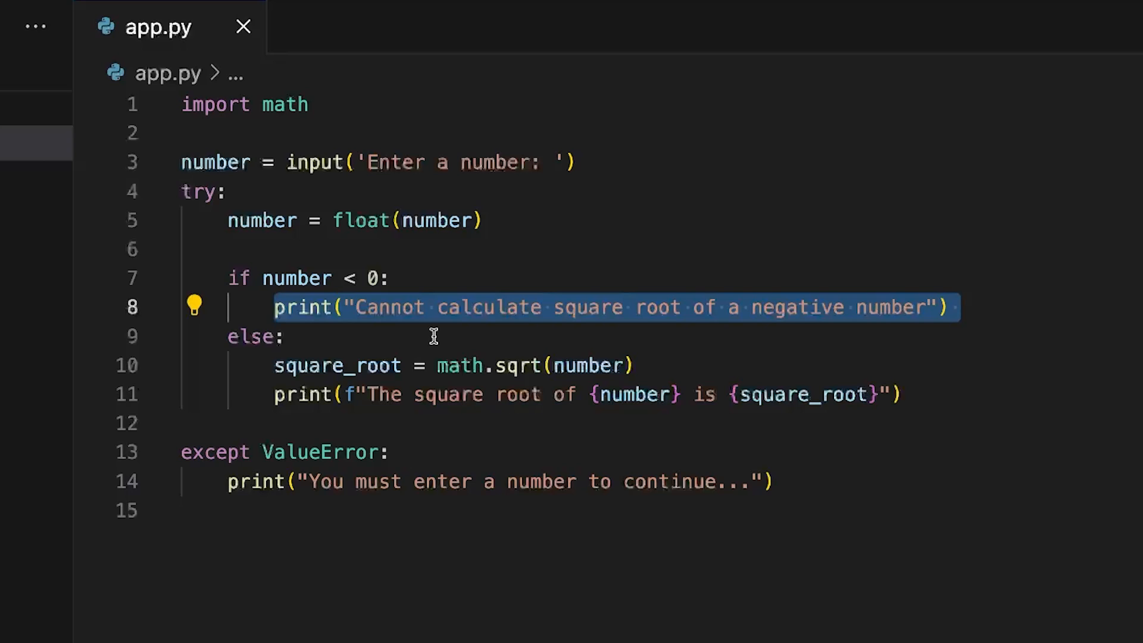
mouse_move(639, 350)
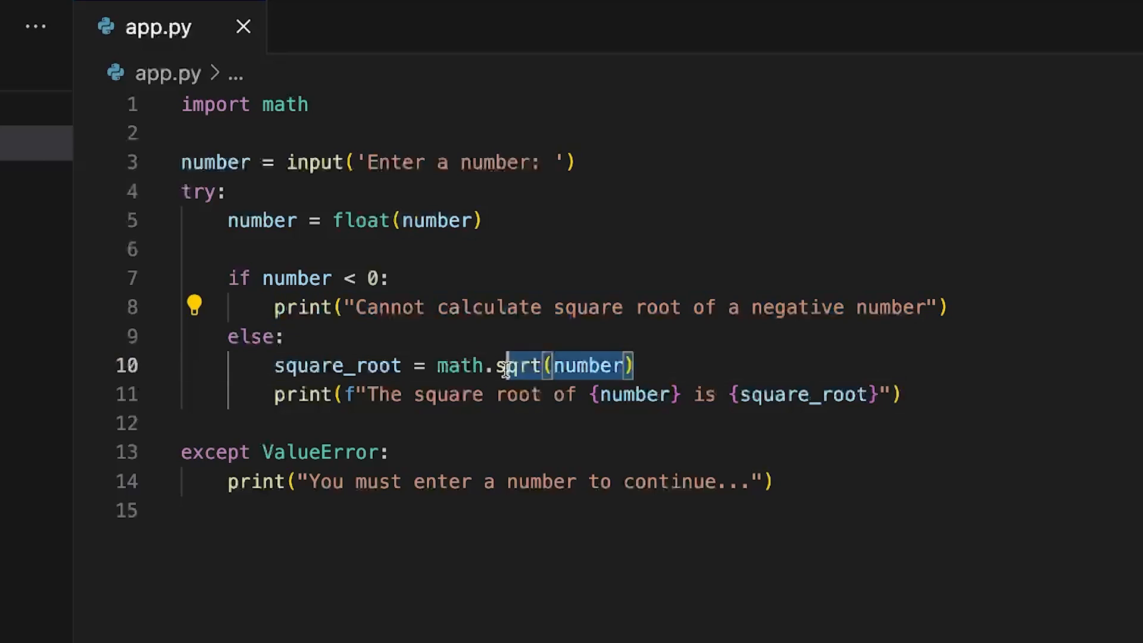
left_click(564, 395)
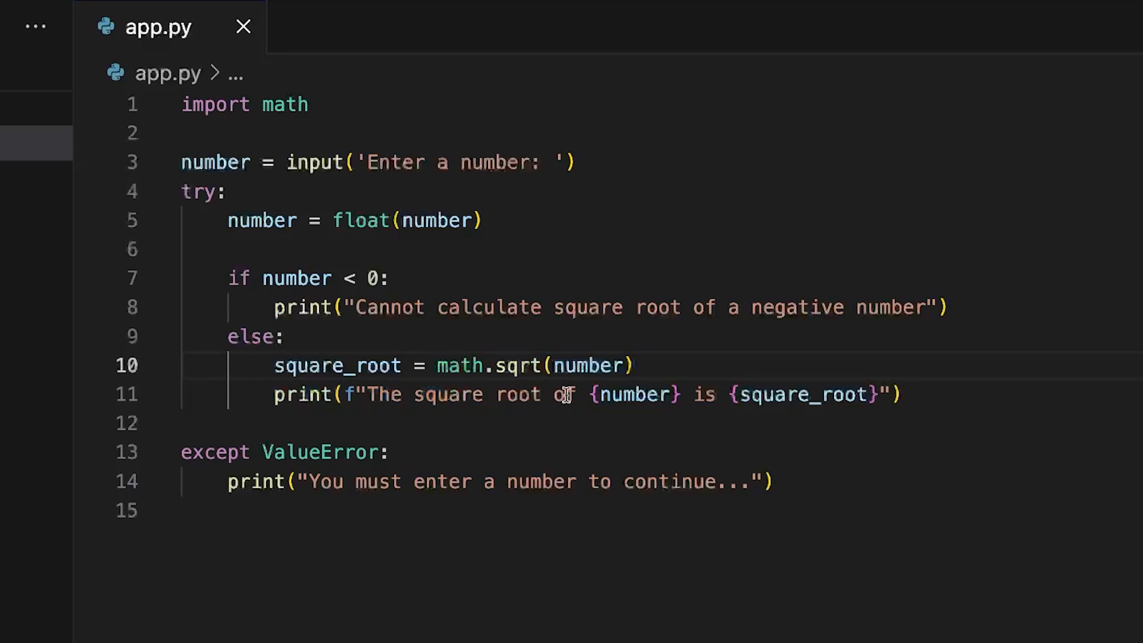
double_click(337, 366)
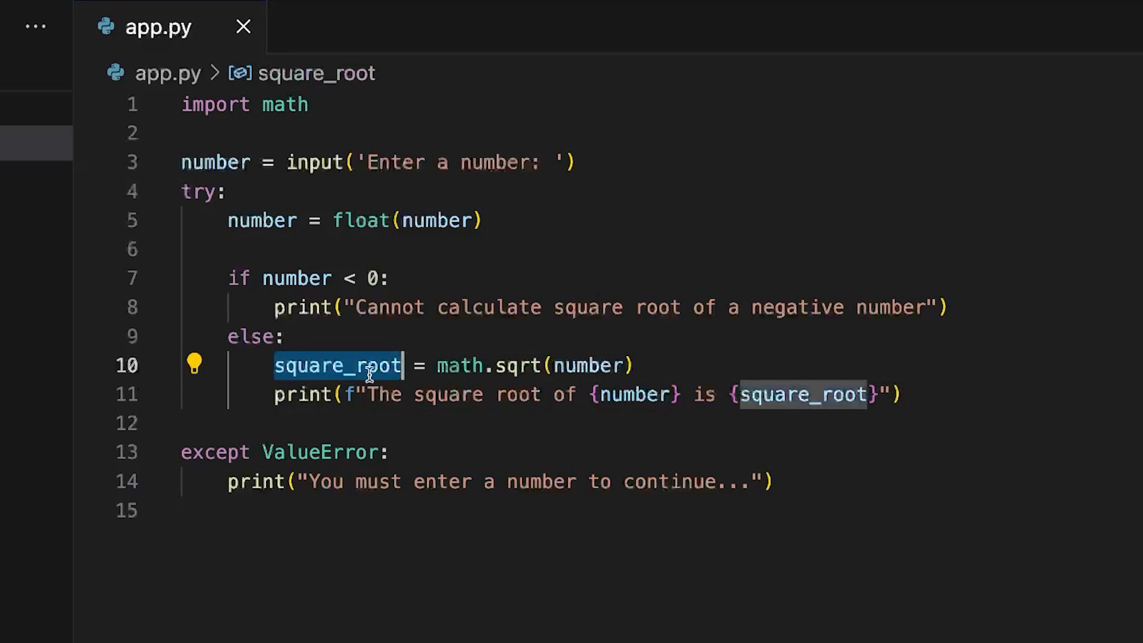
mouse_move(337, 366)
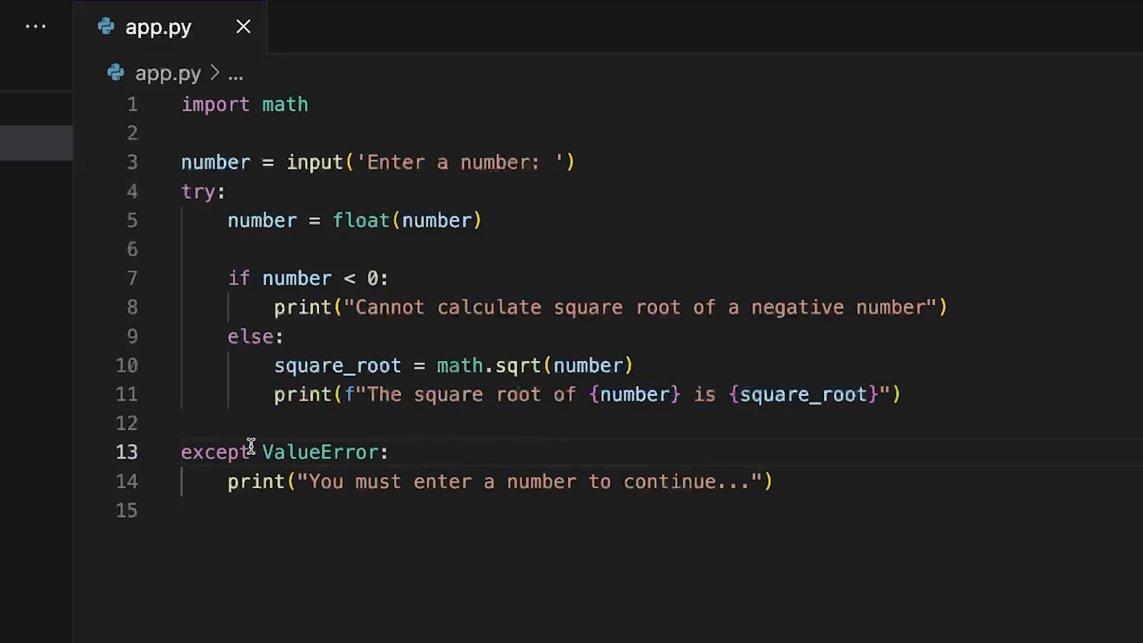
double_click(214, 453)
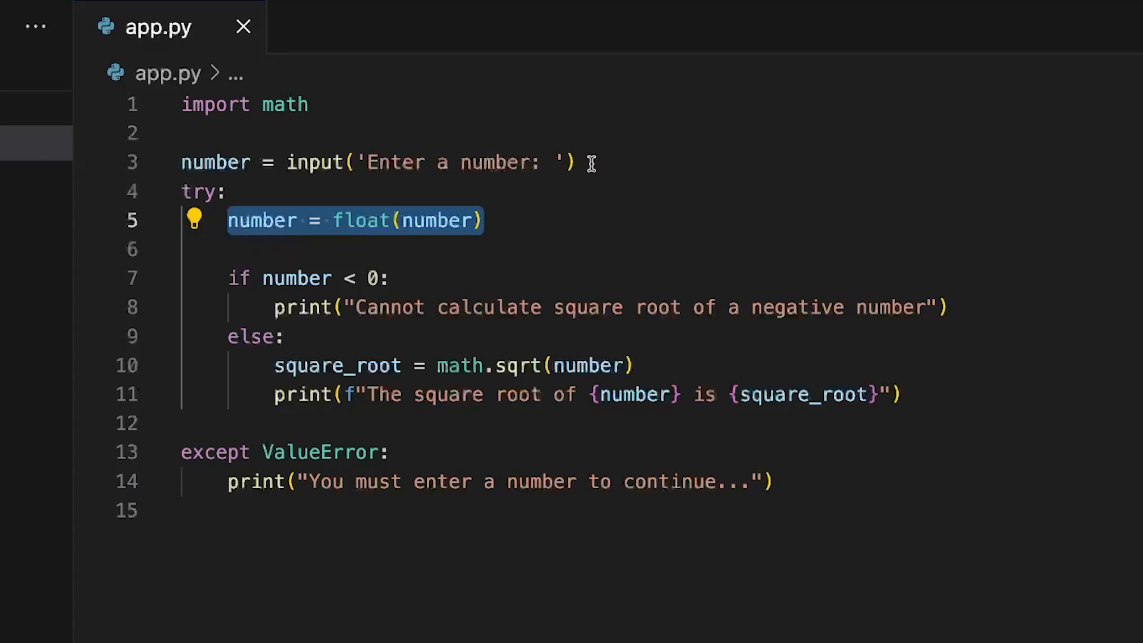
double_click(464, 162)
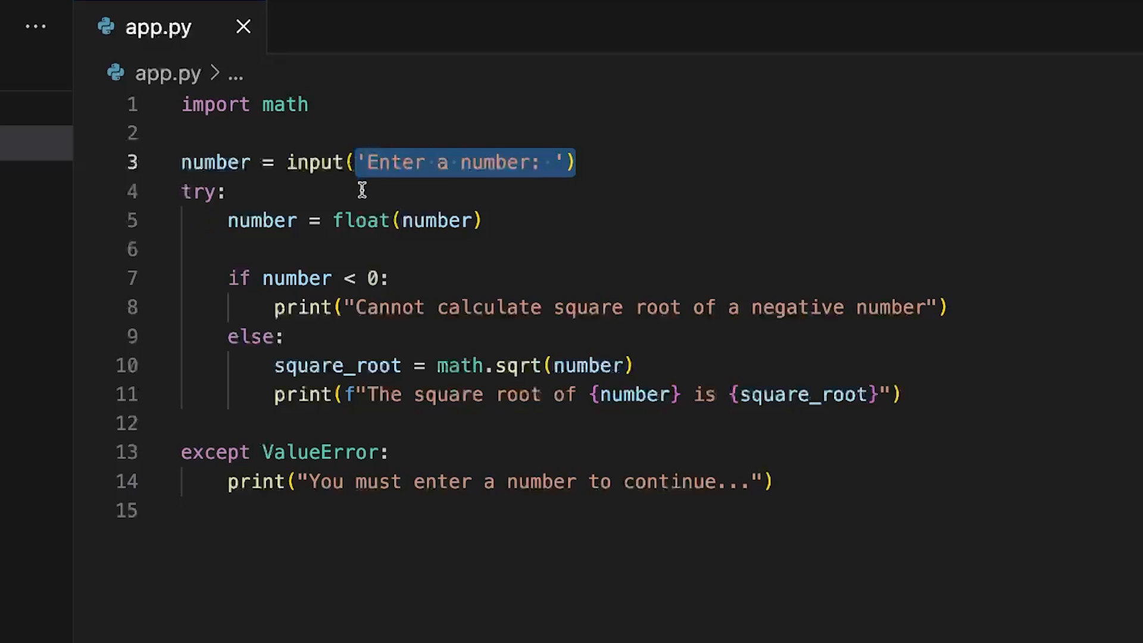
mouse_move(775, 487)
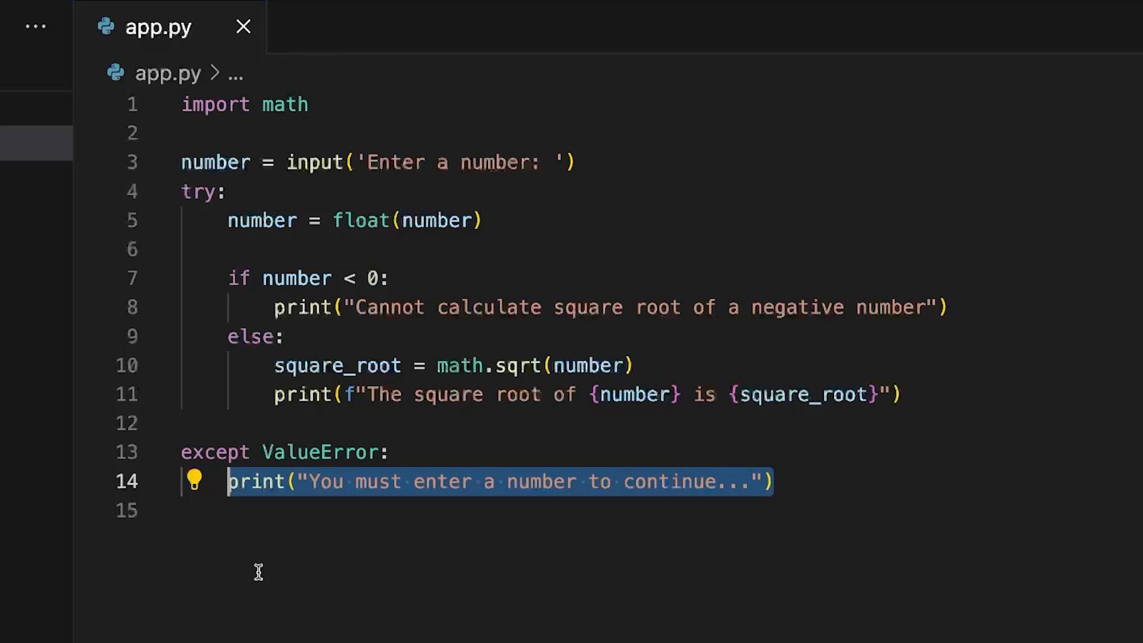
type("python")
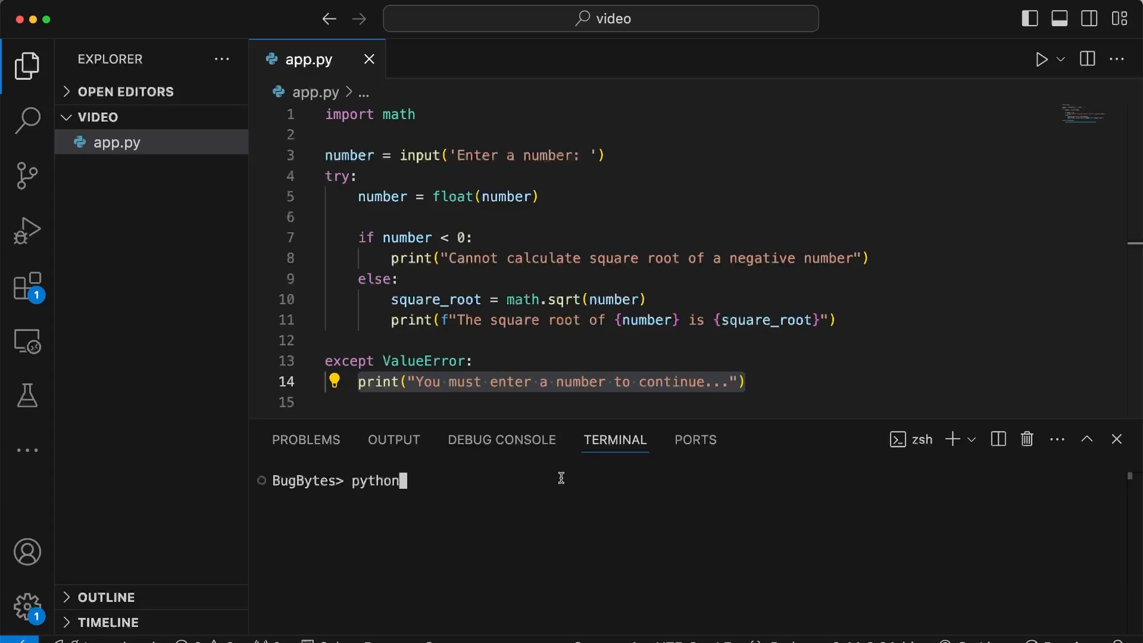
Run python3 app.py with input 9 giving 3.0, then with 'abc' giving the enter-a-number warning
type("3 app.py")
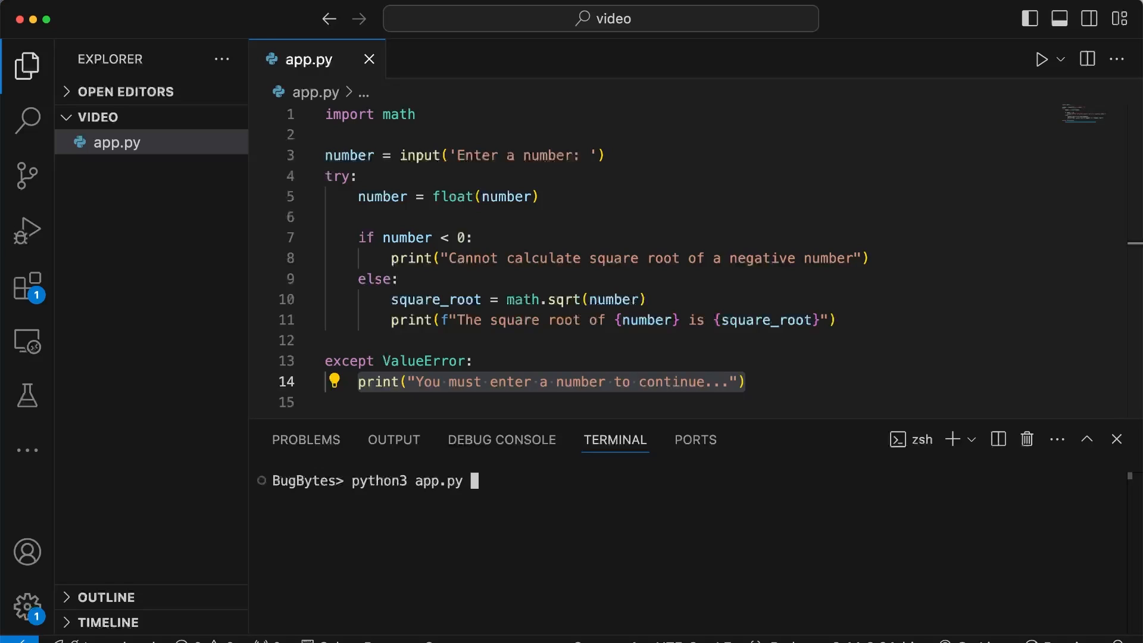
key("enter")
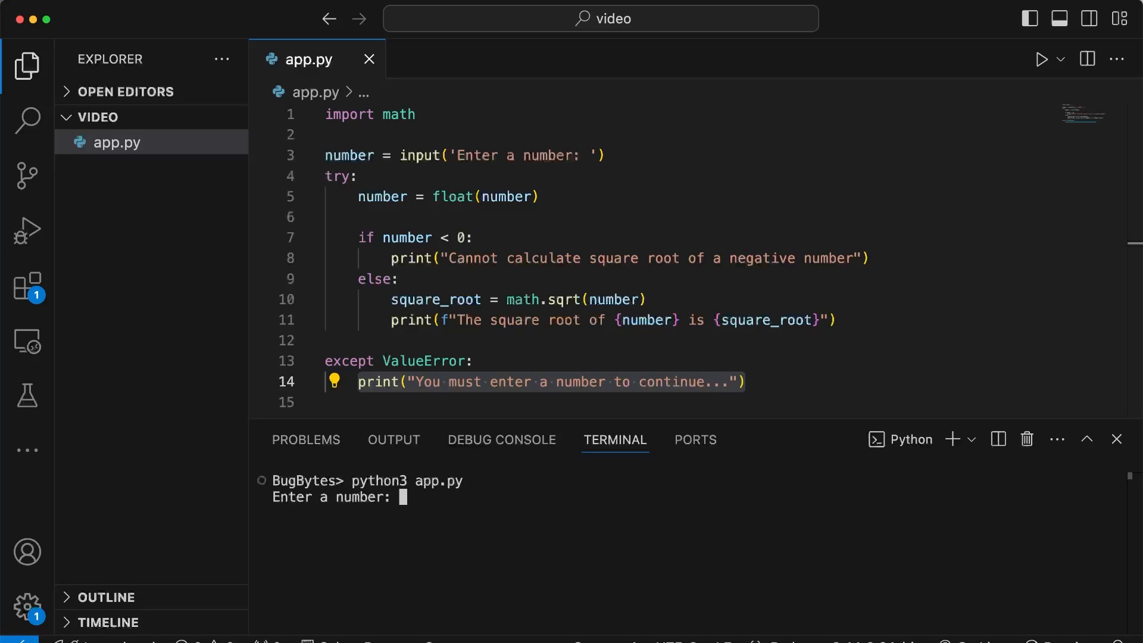
type("9")
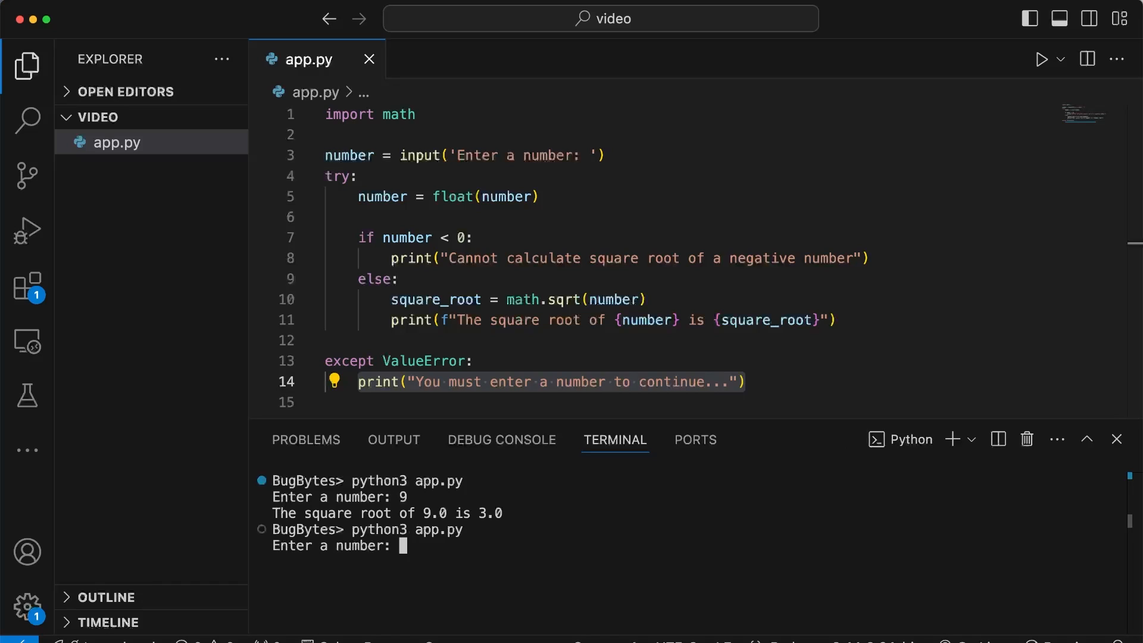
type("abc")
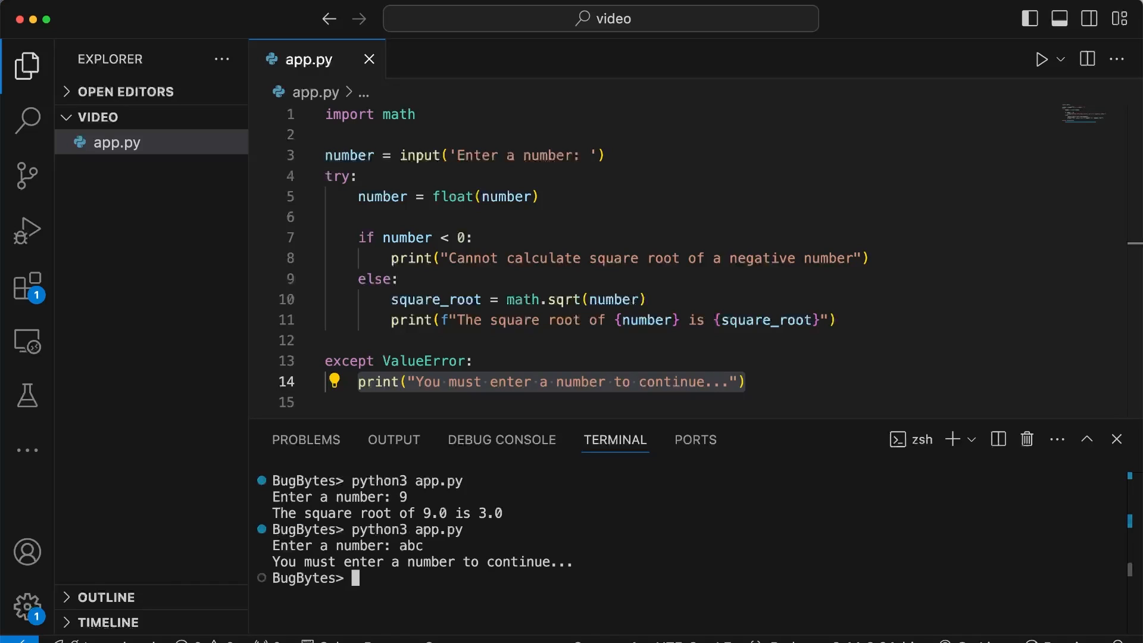
scroll("down", 3)
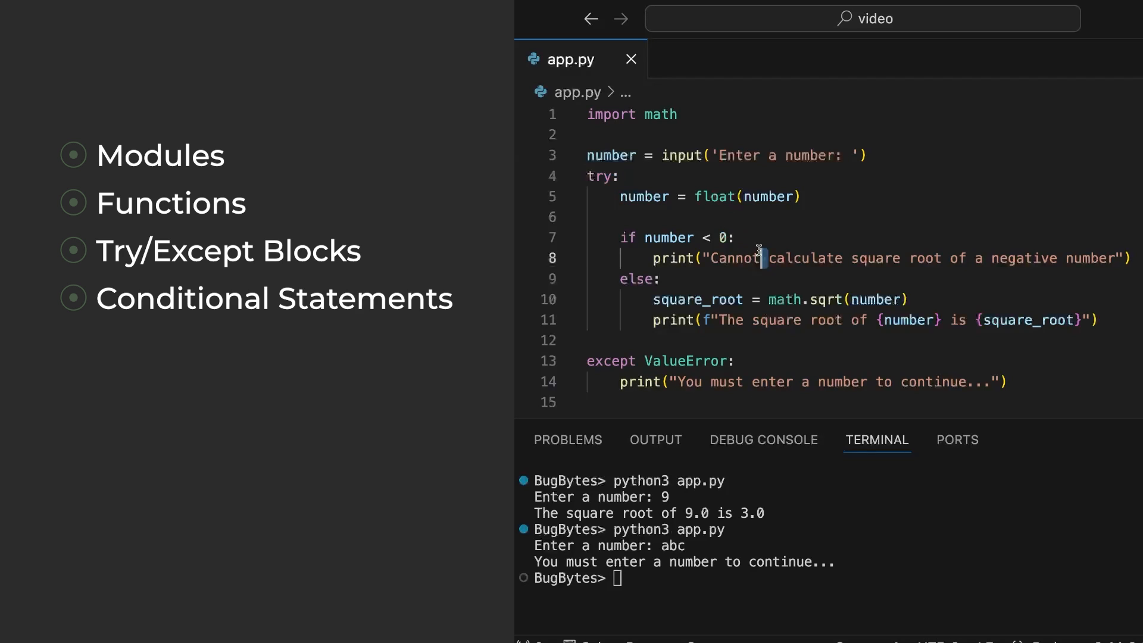
left_click_drag(618, 237, 763, 258)
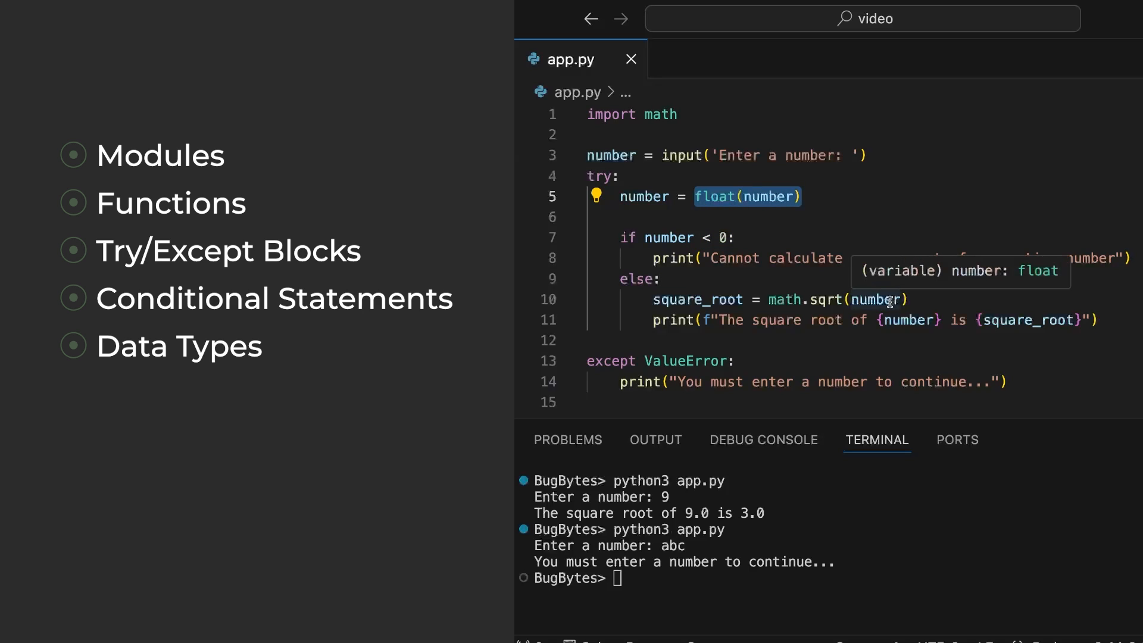
mouse_move(775, 230)
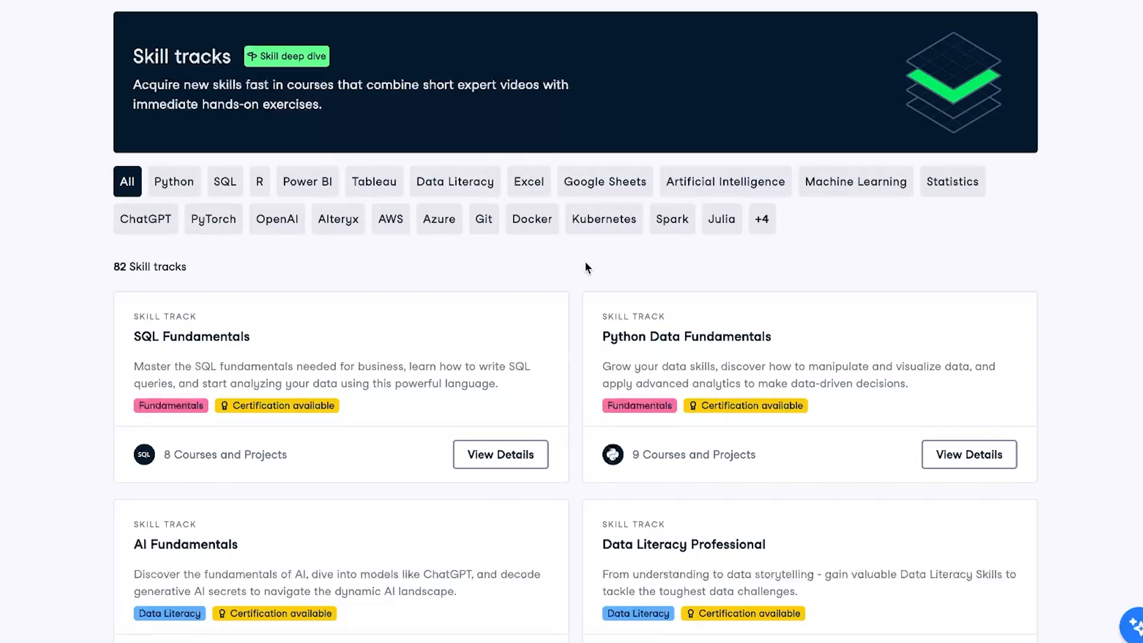
Scroll the Skill tracks list toward the Python Data Fundamentals card
scroll("down", 3)
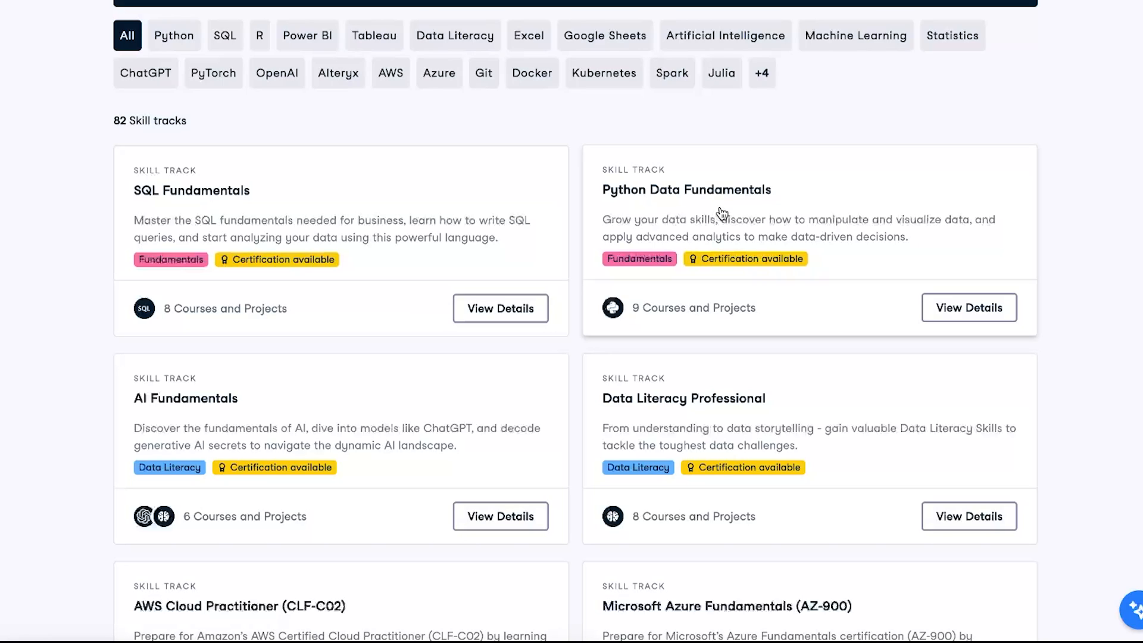
mouse_move(722, 213)
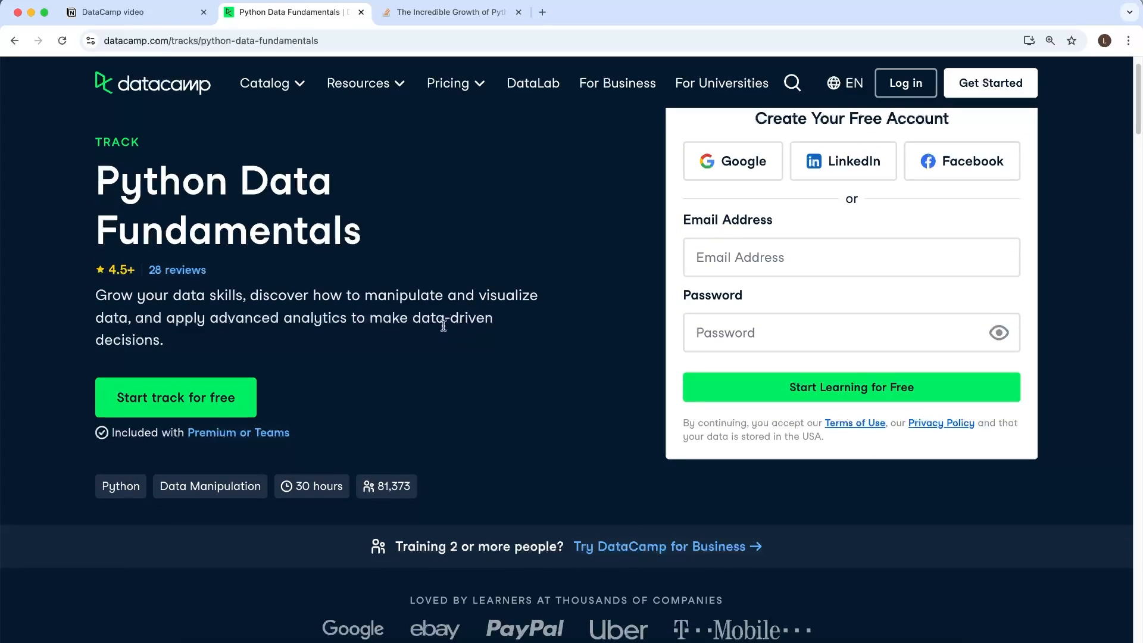
mouse_move(440, 343)
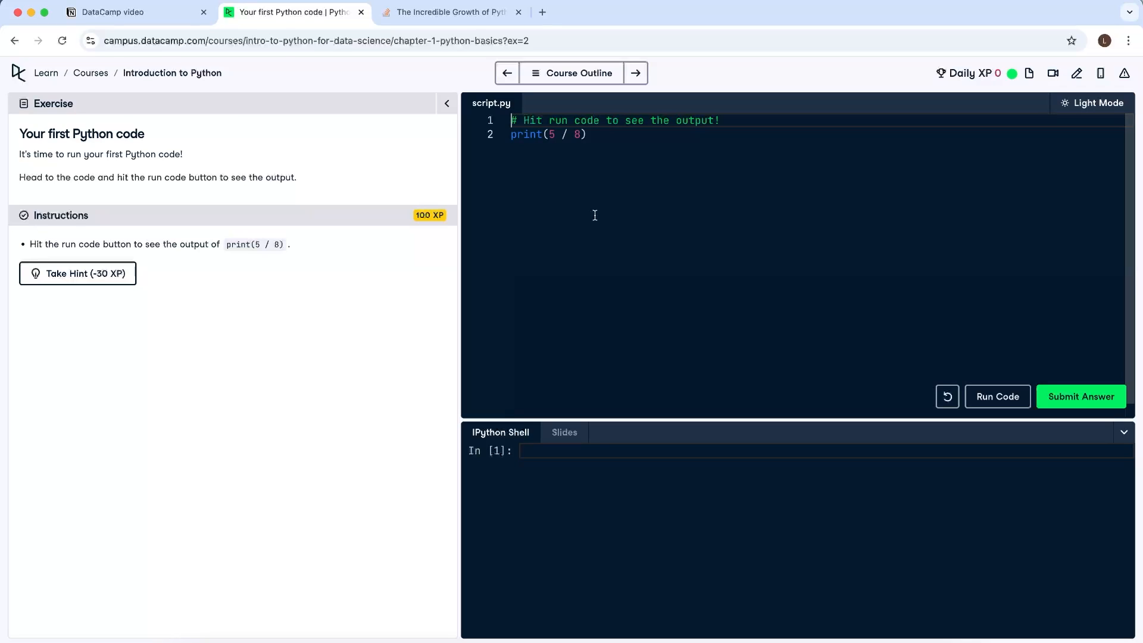
mouse_move(676, 181)
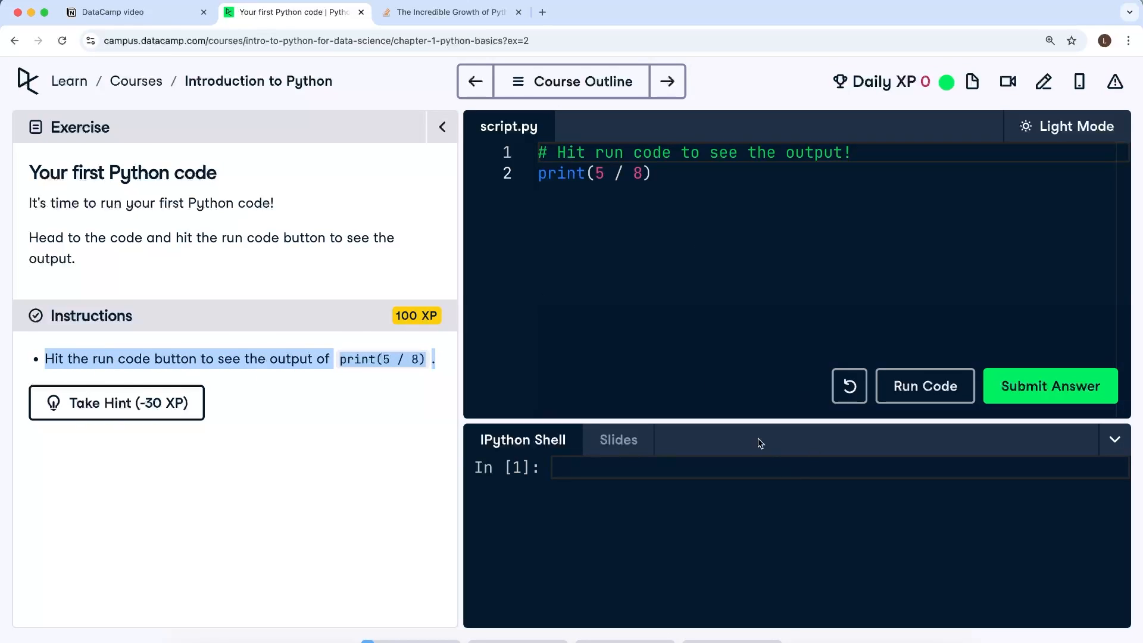
Evaluate print(5/8) in the IPython Shell and highlight the 0.625 result
left_click(652, 173)
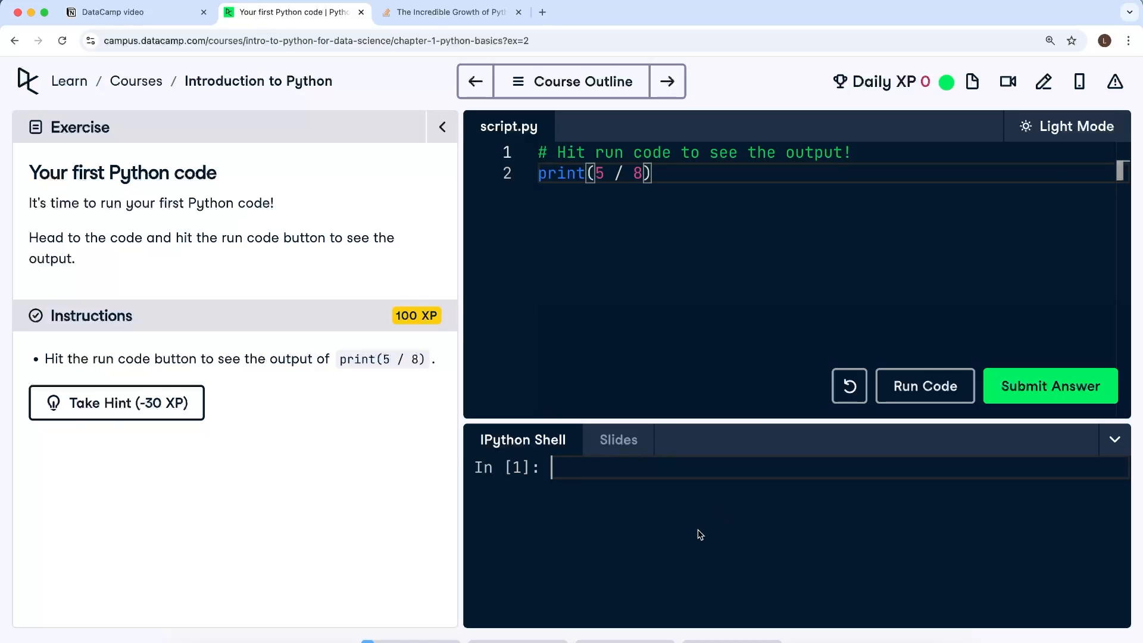
mouse_move(694, 501)
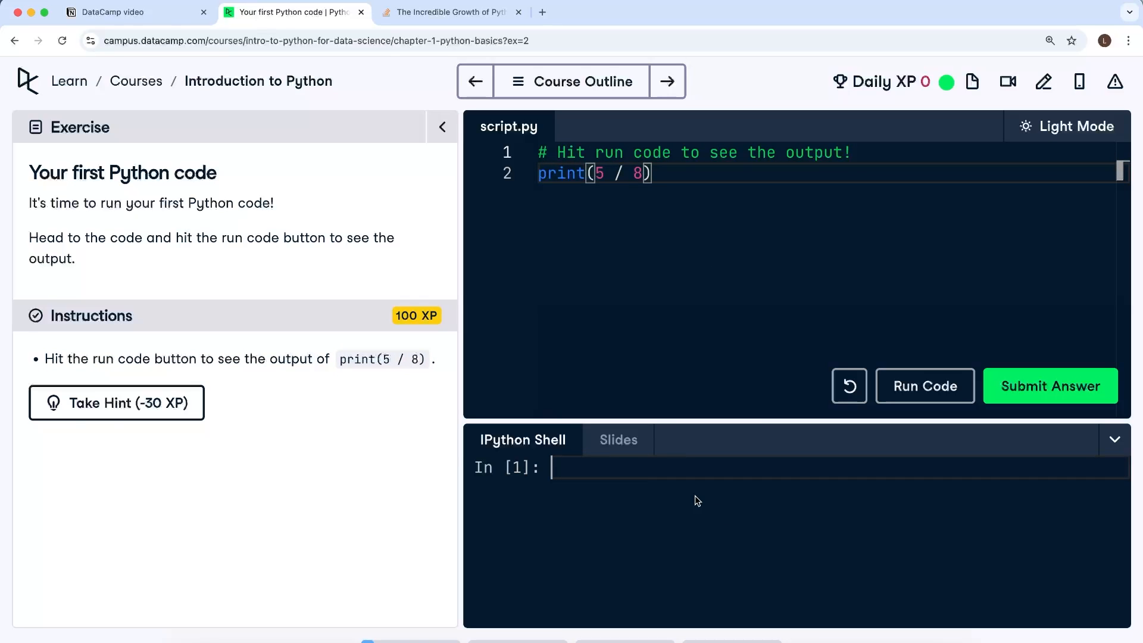
type("print()")
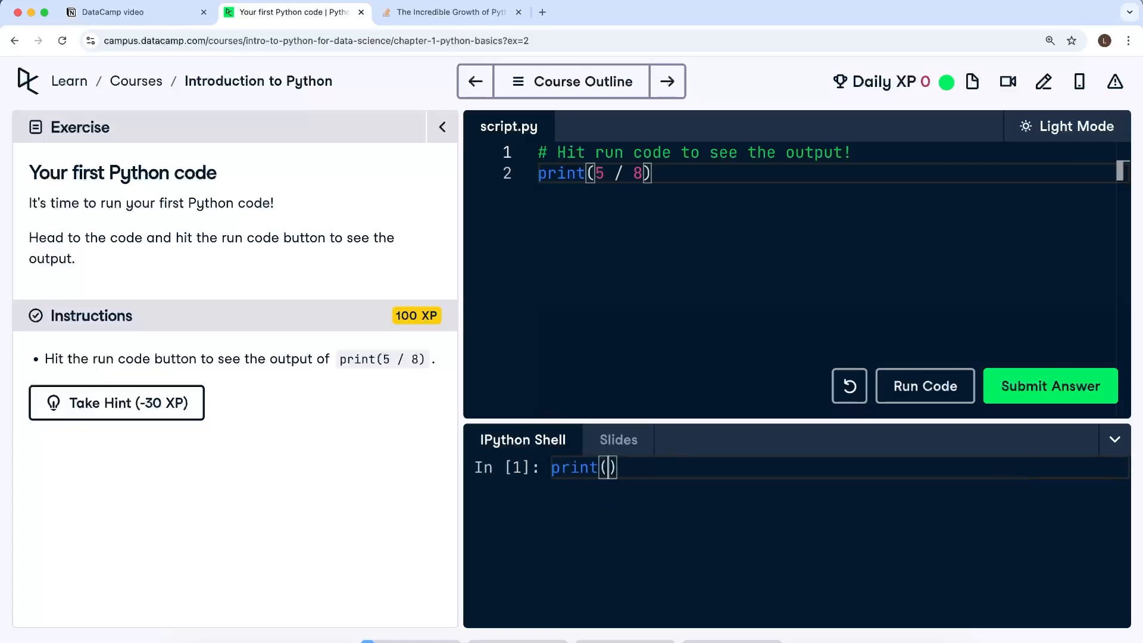
left_click(924, 386)
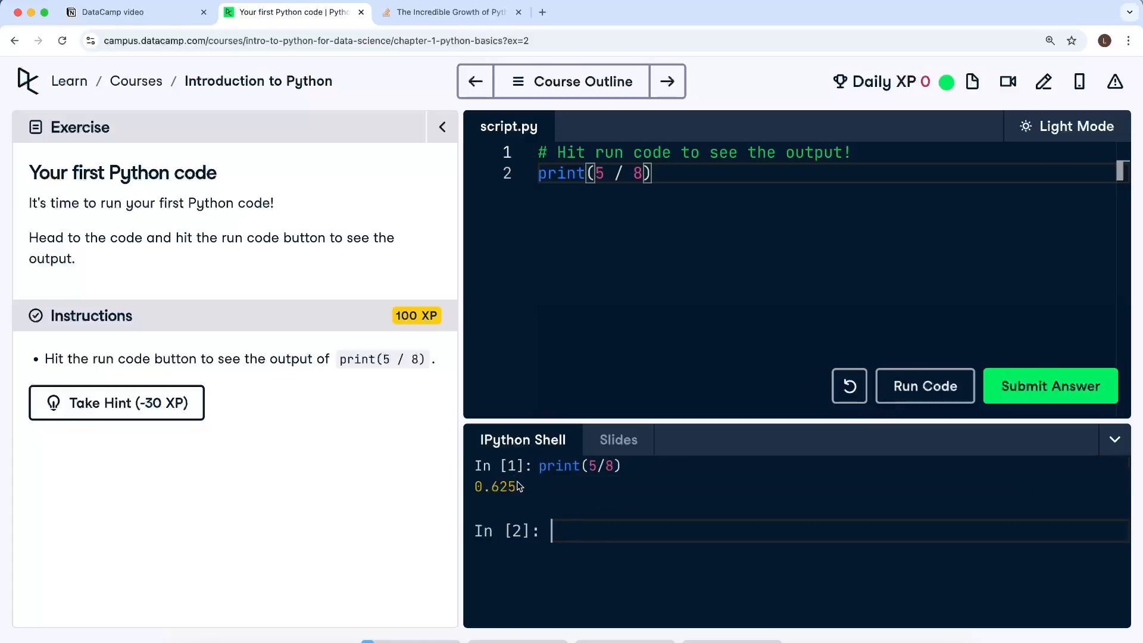
double_click(495, 486)
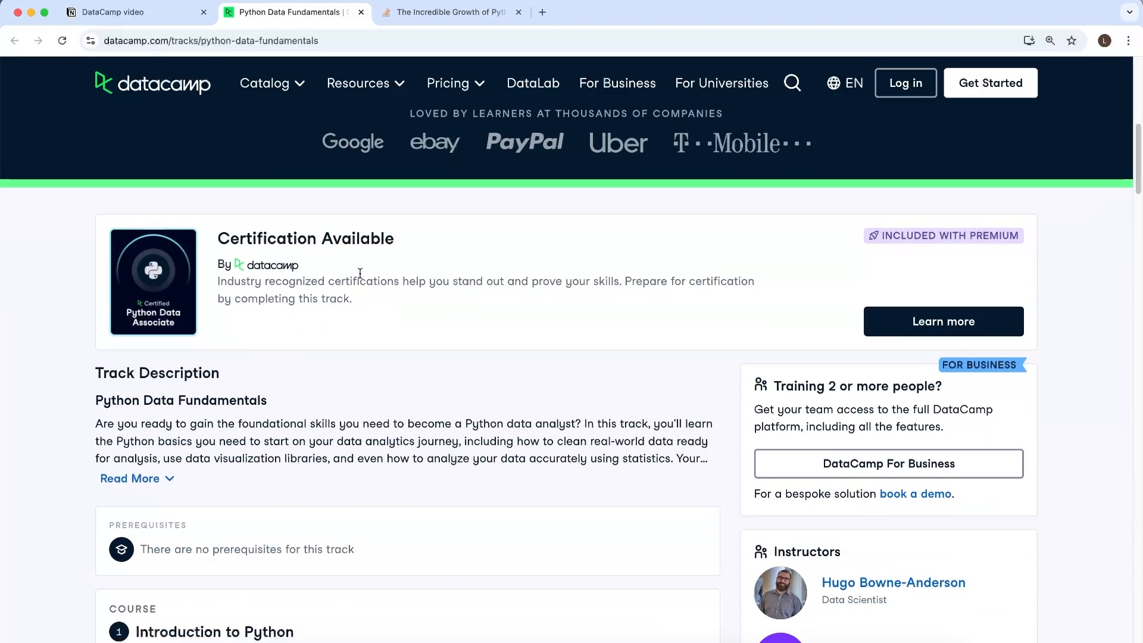
mouse_move(328, 261)
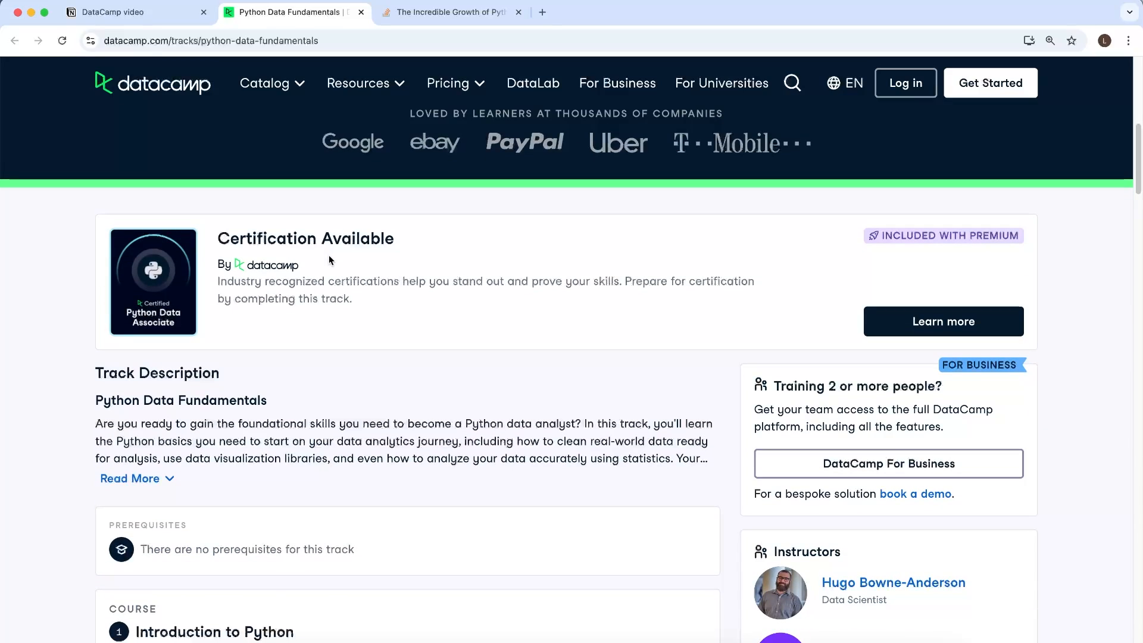
mouse_move(150, 324)
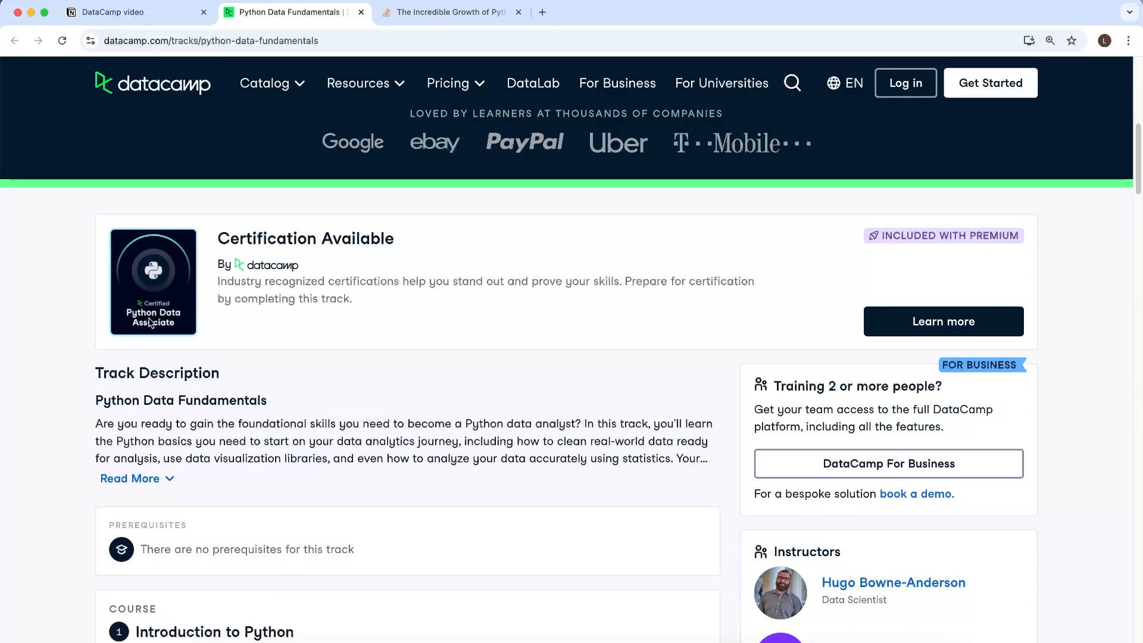
mouse_move(346, 306)
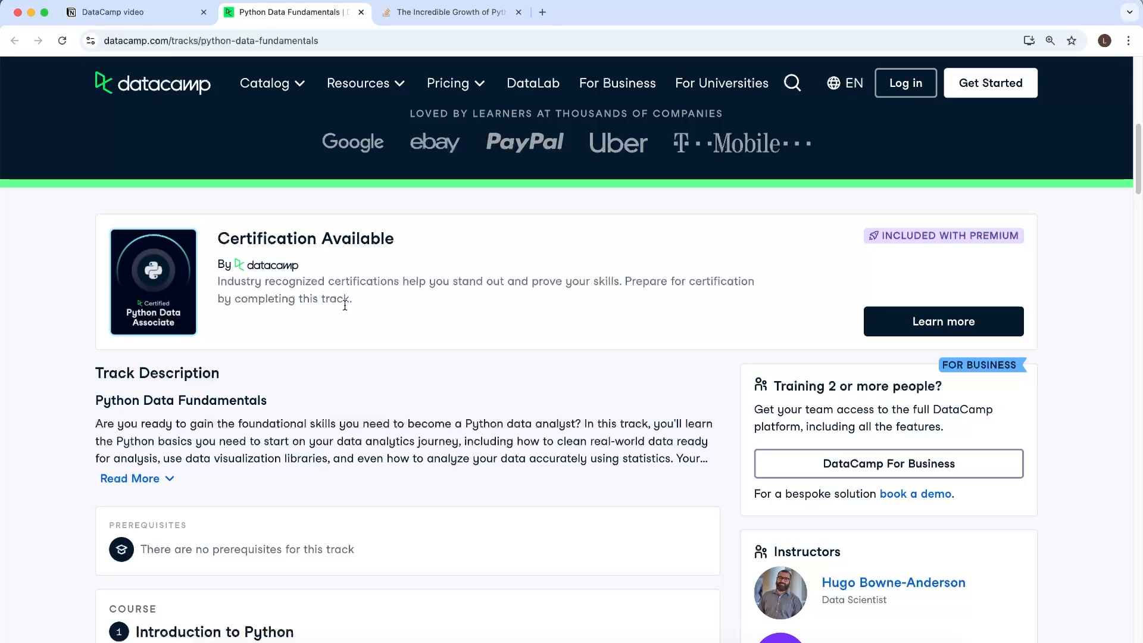
Scroll the track page to the Certification Available and Track Description sections
scroll("down", 3)
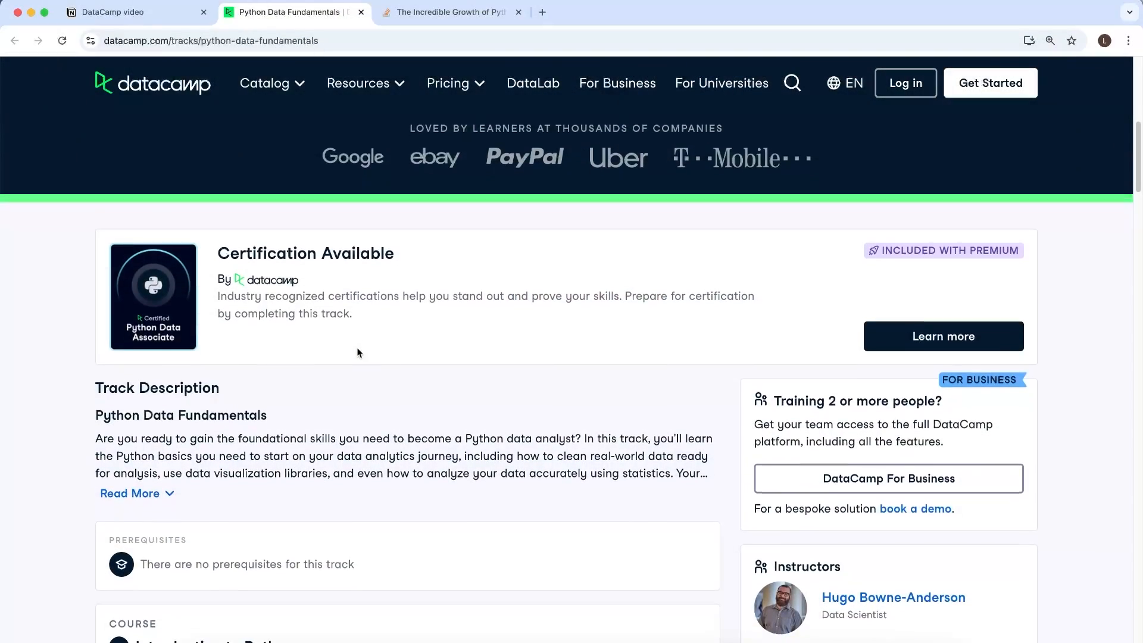
scroll("down", 3)
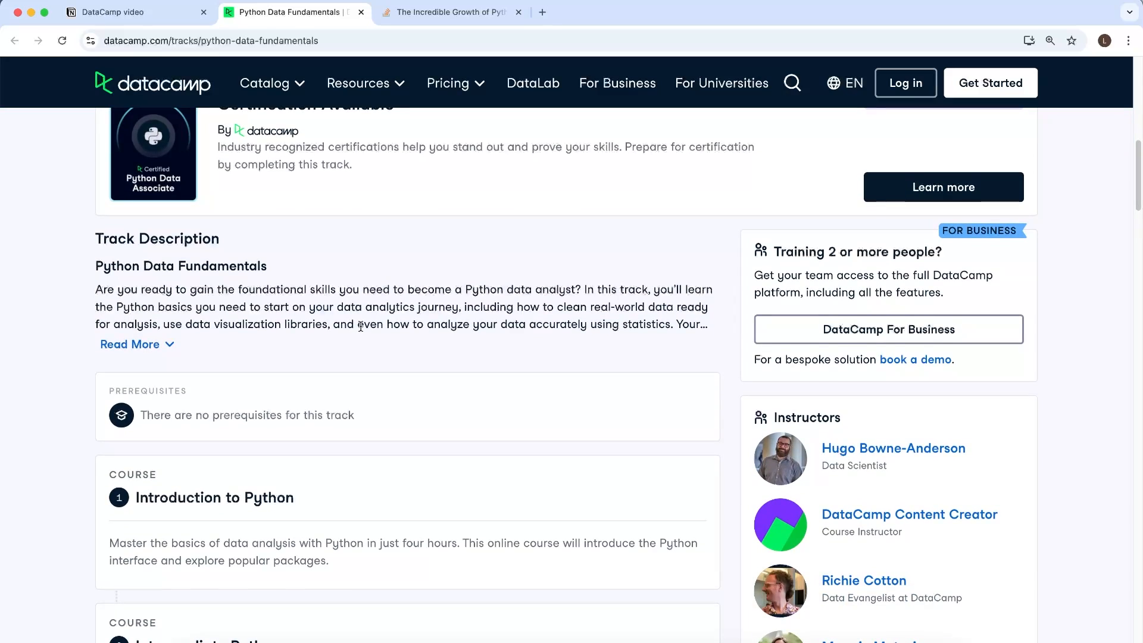
scroll("down", 3)
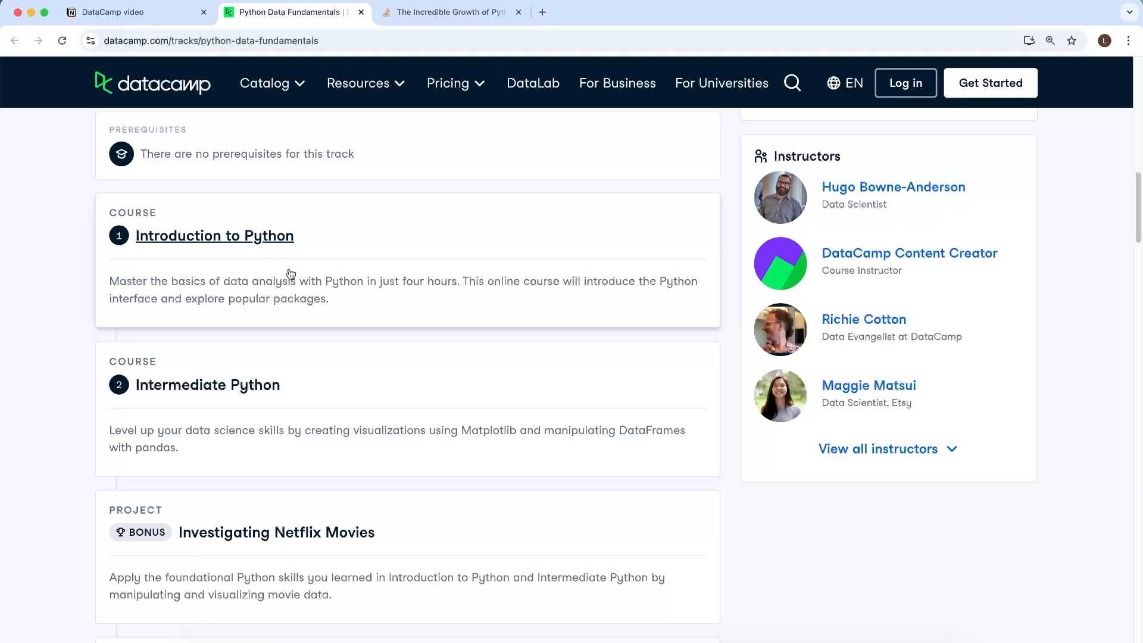
scroll("down", 3)
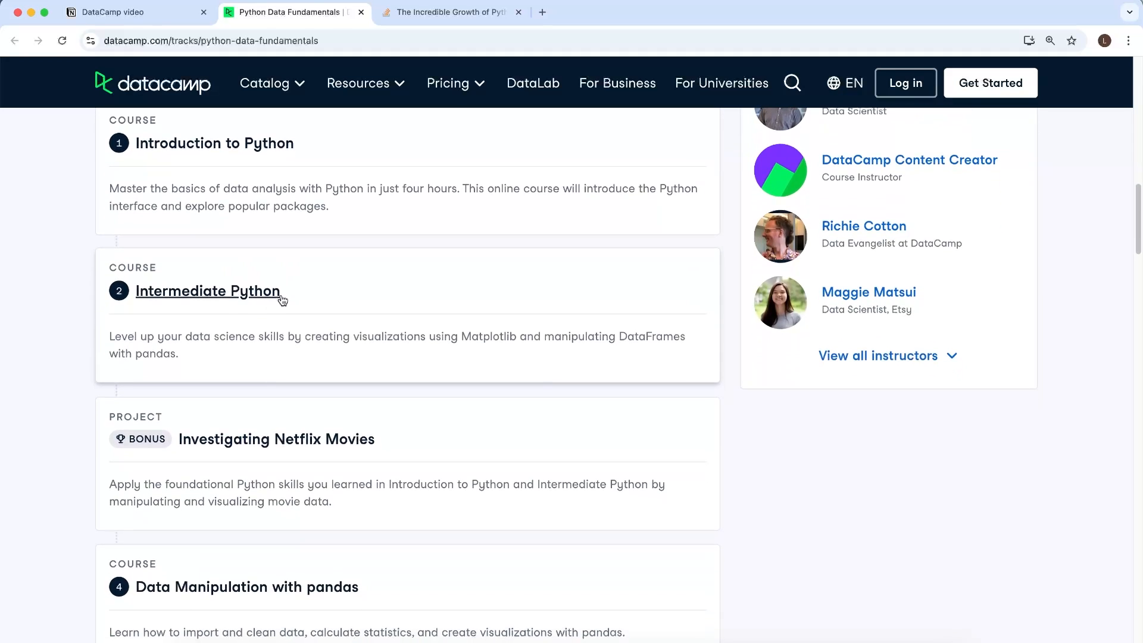
scroll("down", 3)
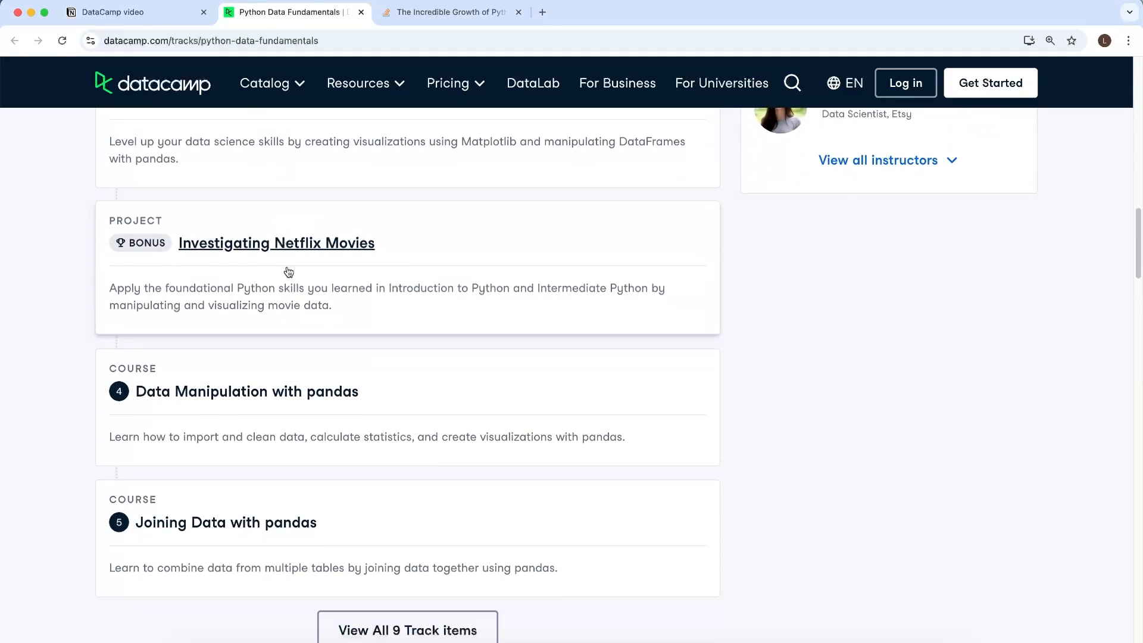
scroll("down", 3)
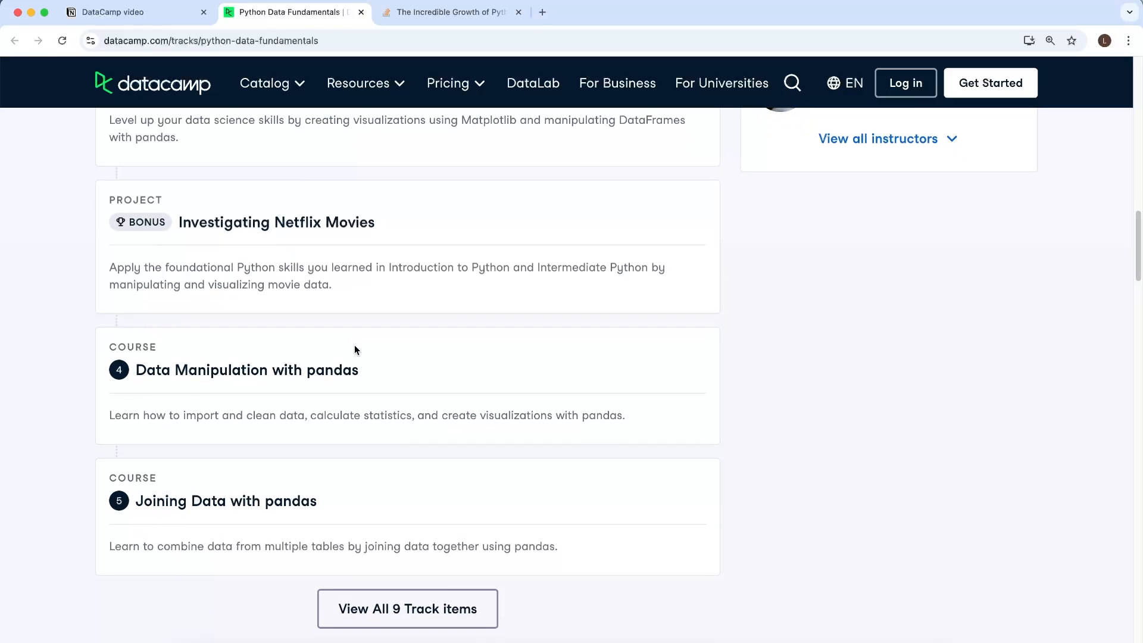
scroll("down", 3)
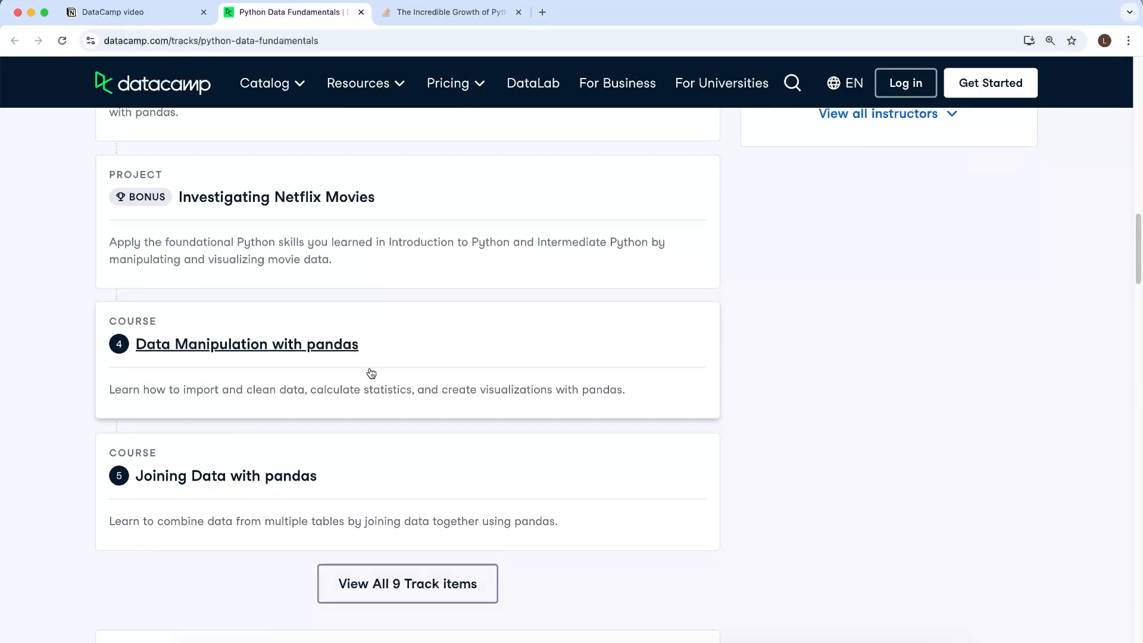
scroll("down", 3)
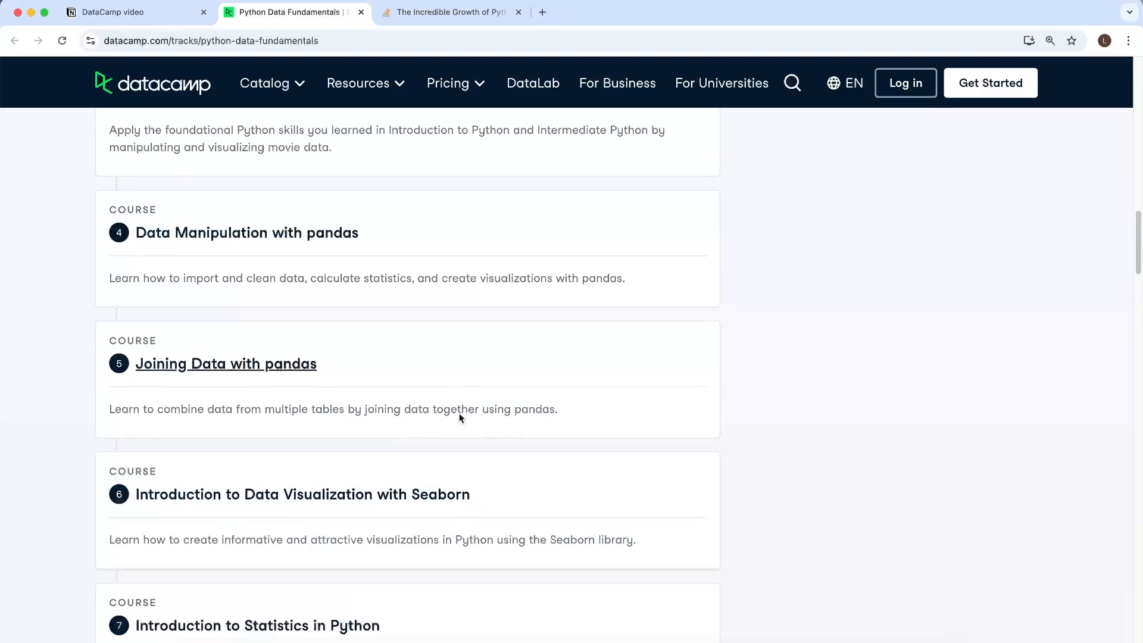
scroll("down", 3)
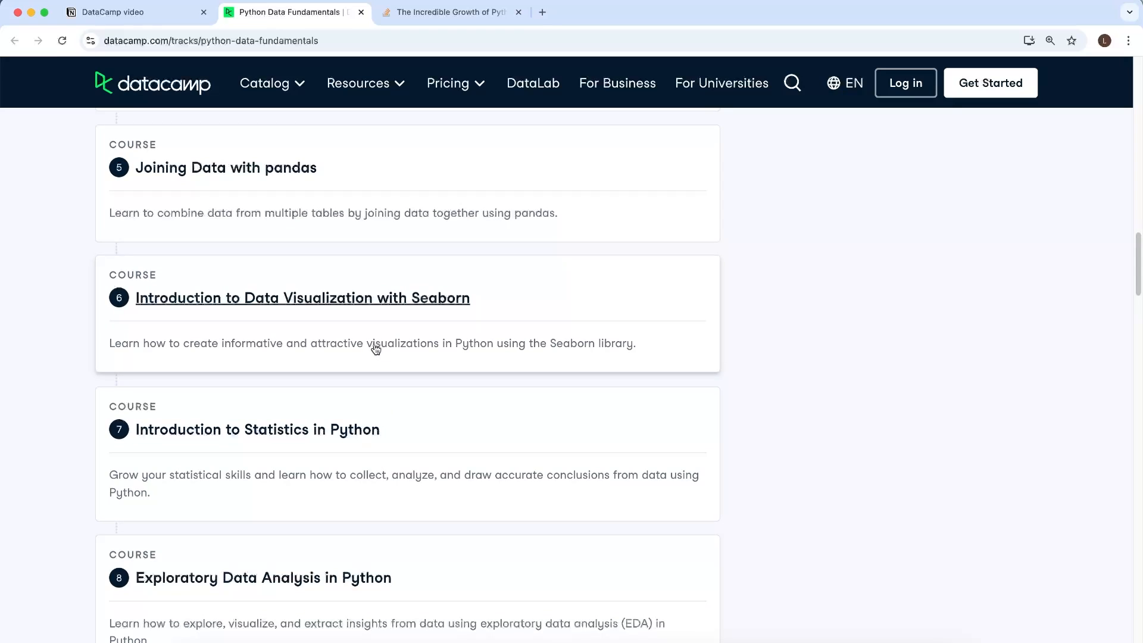
mouse_move(403, 404)
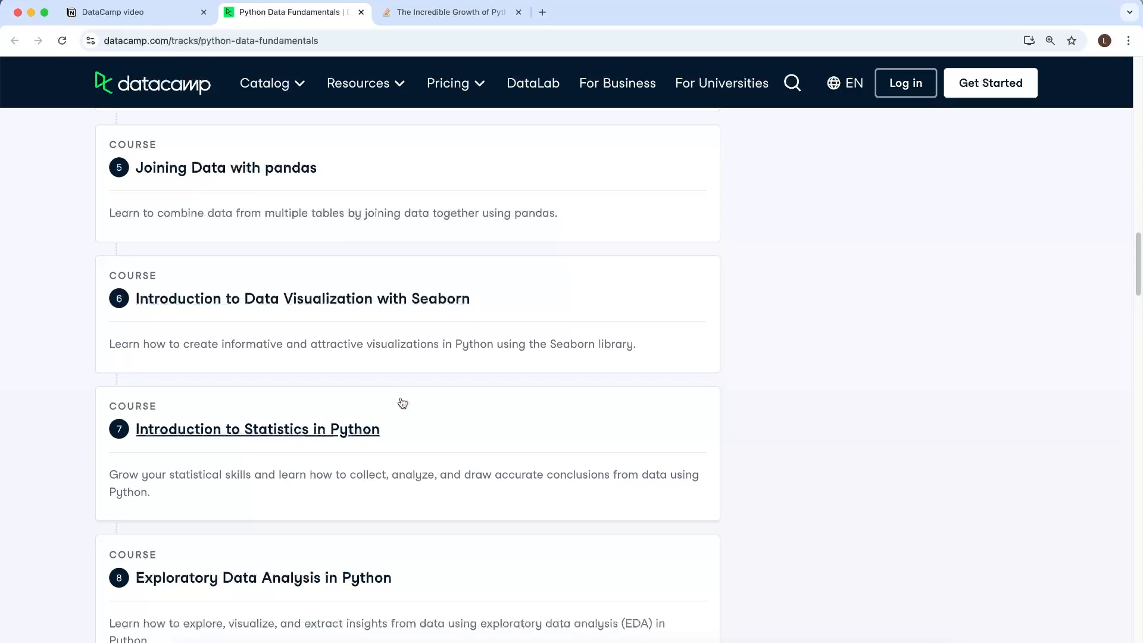
scroll("down", 3)
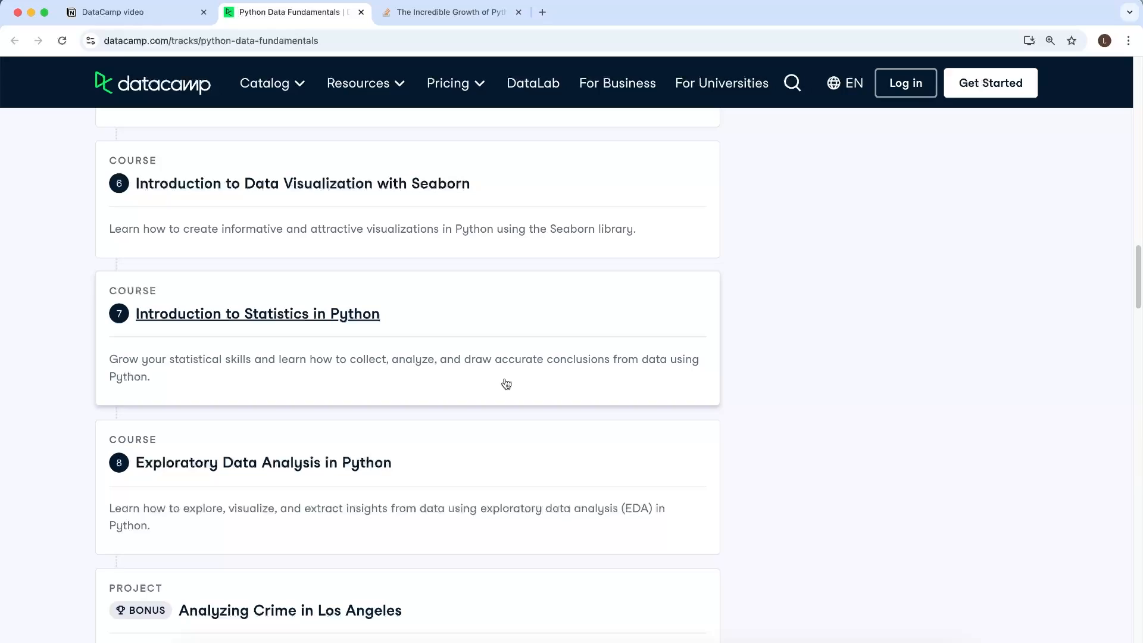
scroll("down", 3)
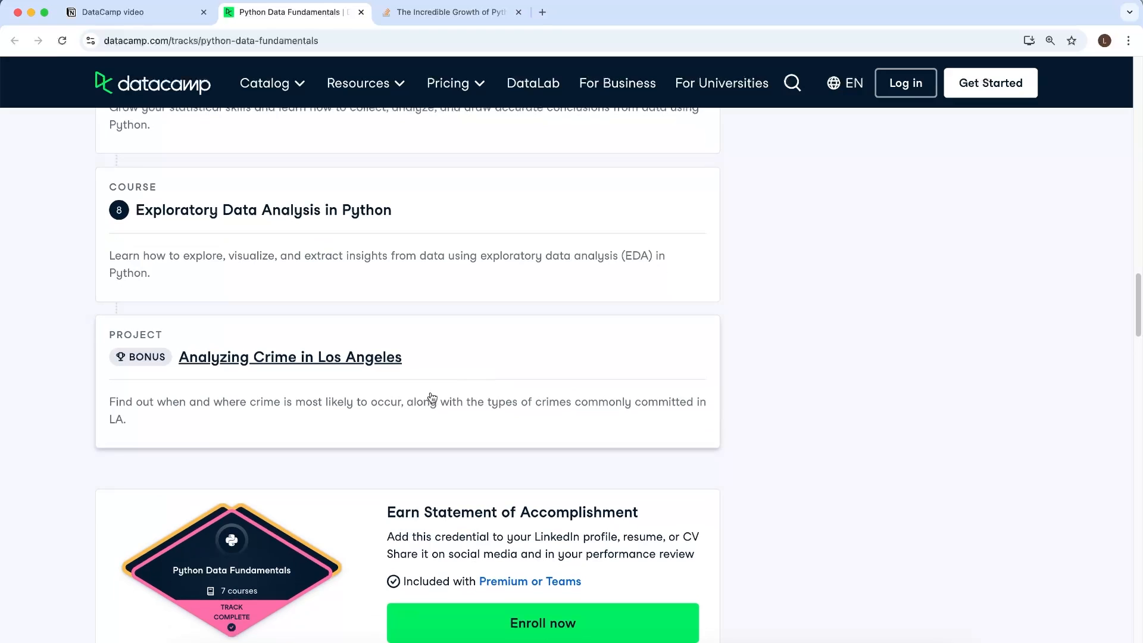
mouse_move(480, 433)
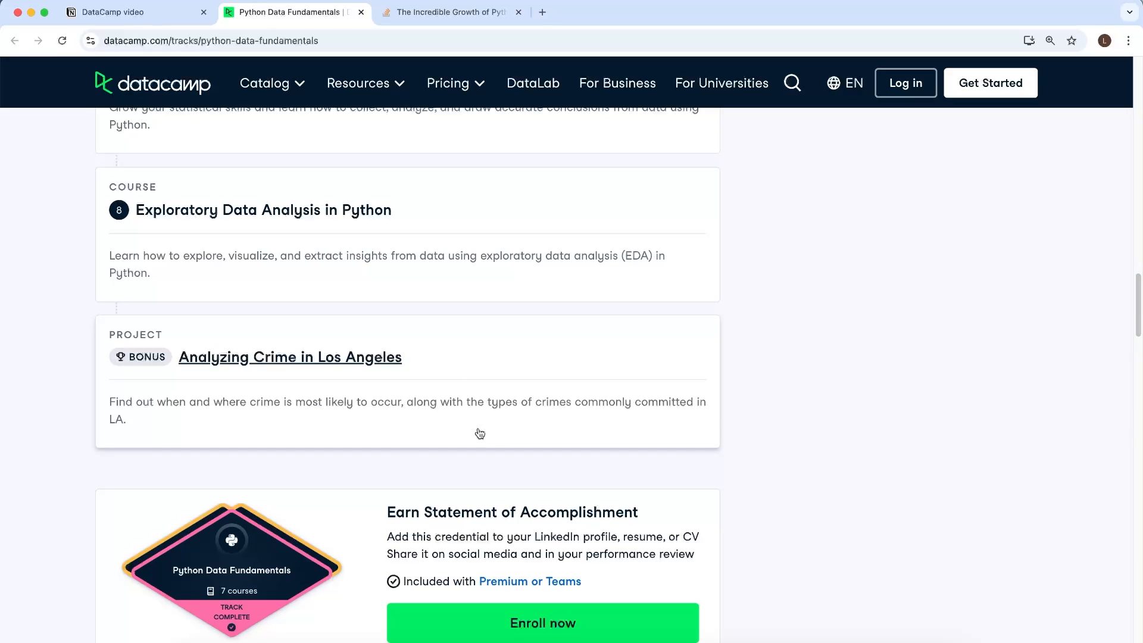